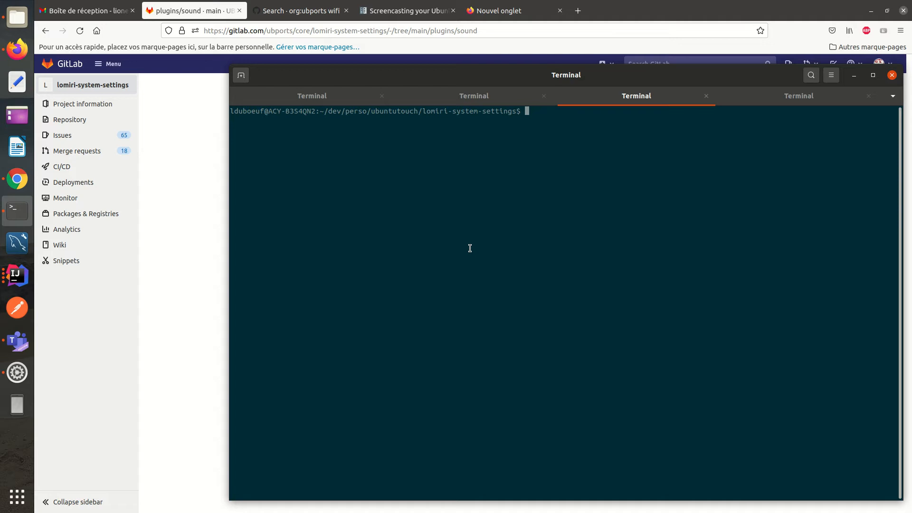
# With the phone screen mirrored in MPlayer, browse Settings > Son and the Message reçu tones, then return to Son
pyautogui.write('clear')
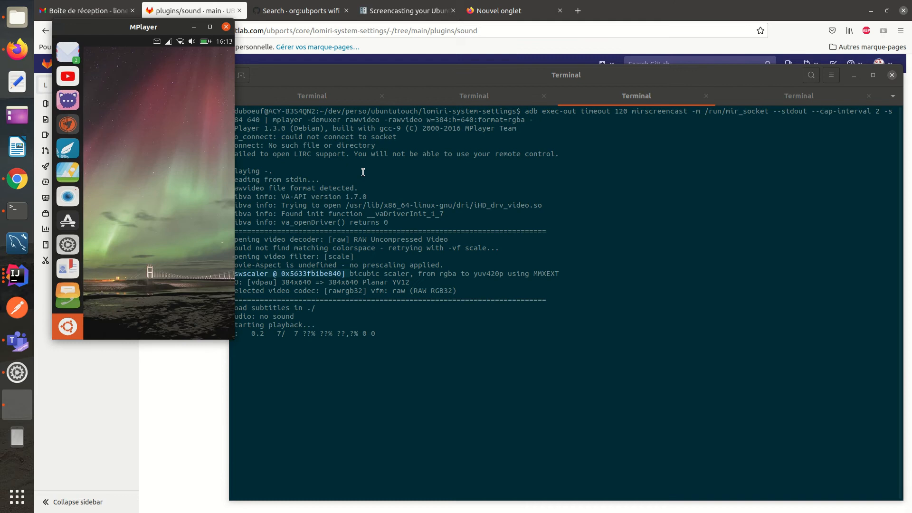
pyautogui.click(173, 47)
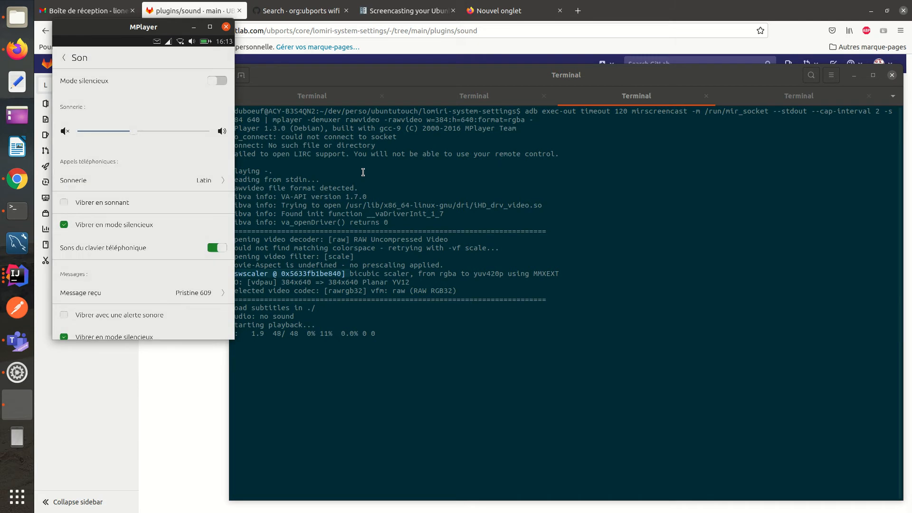
pyautogui.scroll(-3)
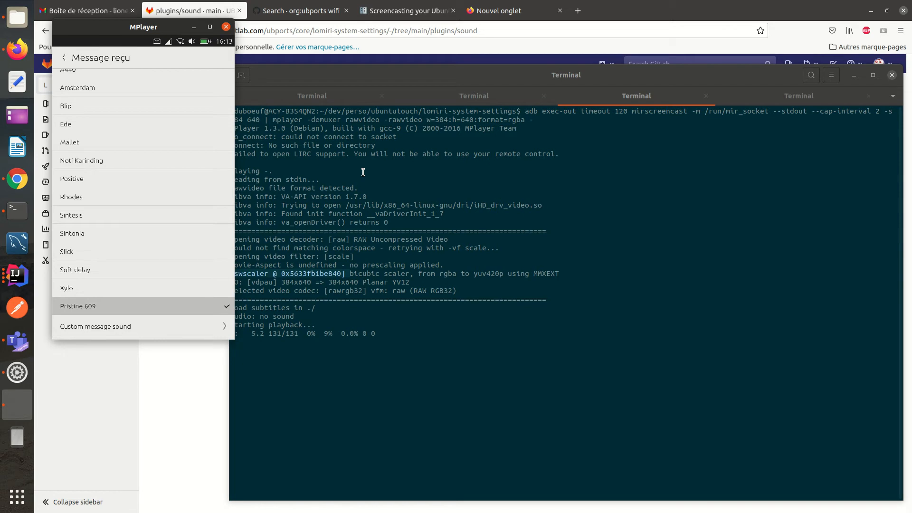
pyautogui.click(64, 58)
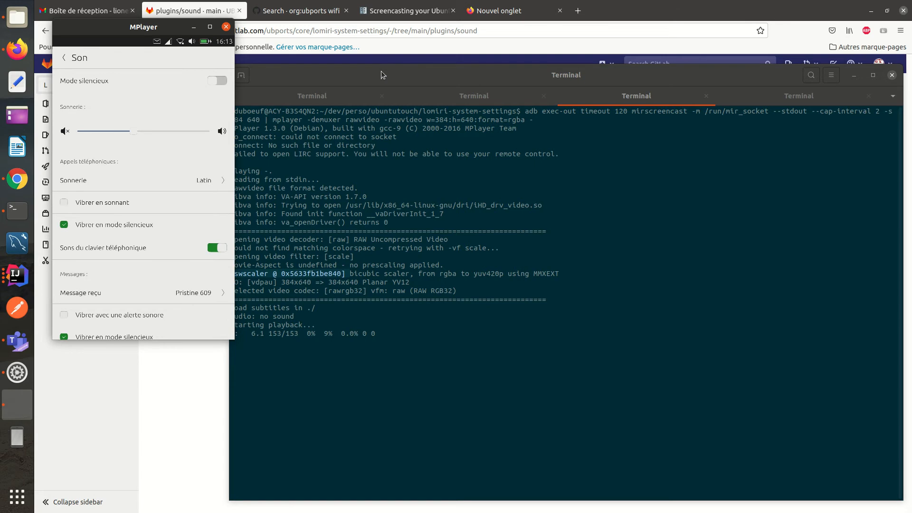
# Navigate from the lomiri-system-settings project root into debian and show the control file
pyautogui.click(226, 27)
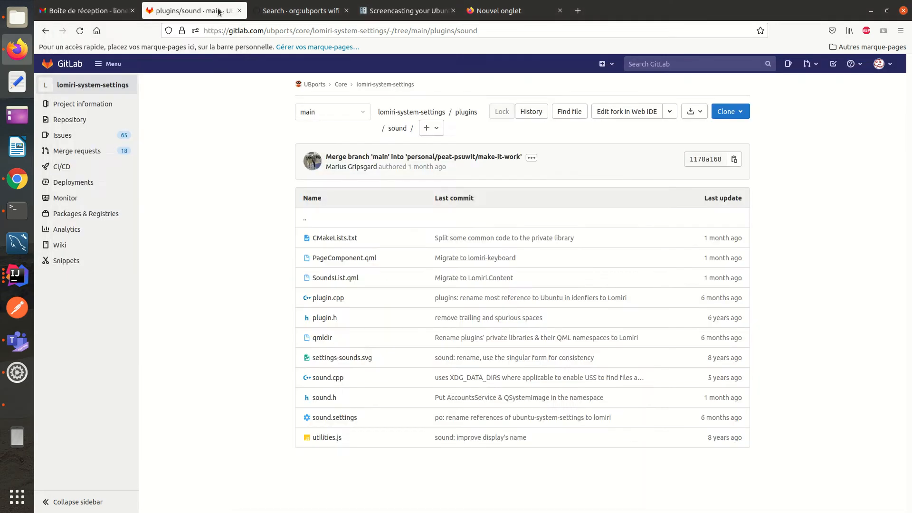
pyautogui.moveTo(385, 84)
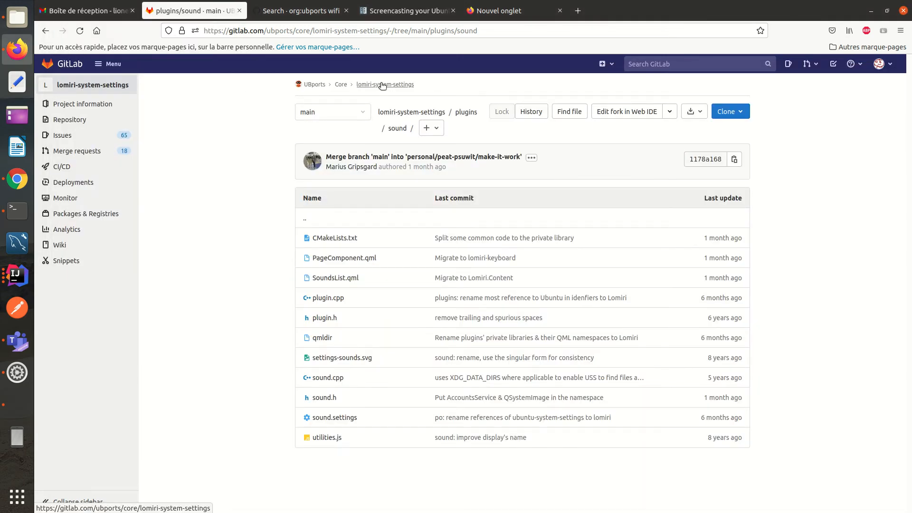
pyautogui.click(384, 85)
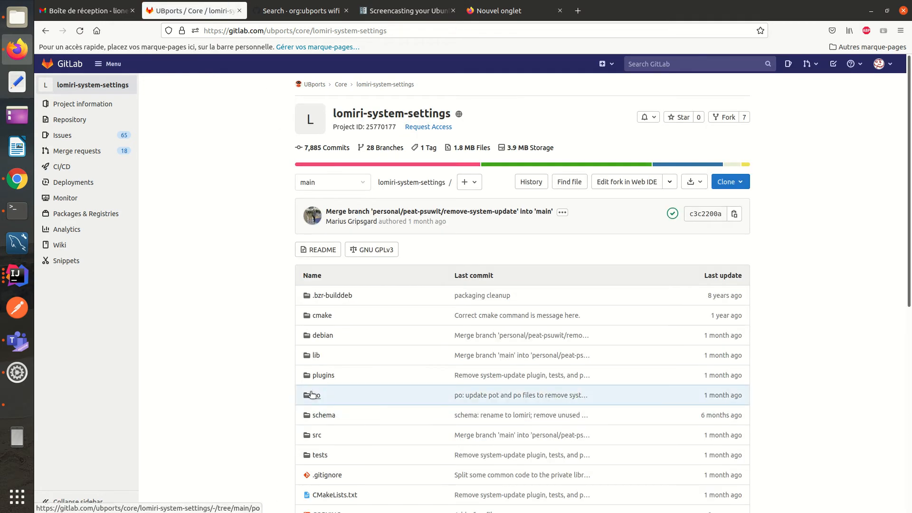
pyautogui.scroll(-3)
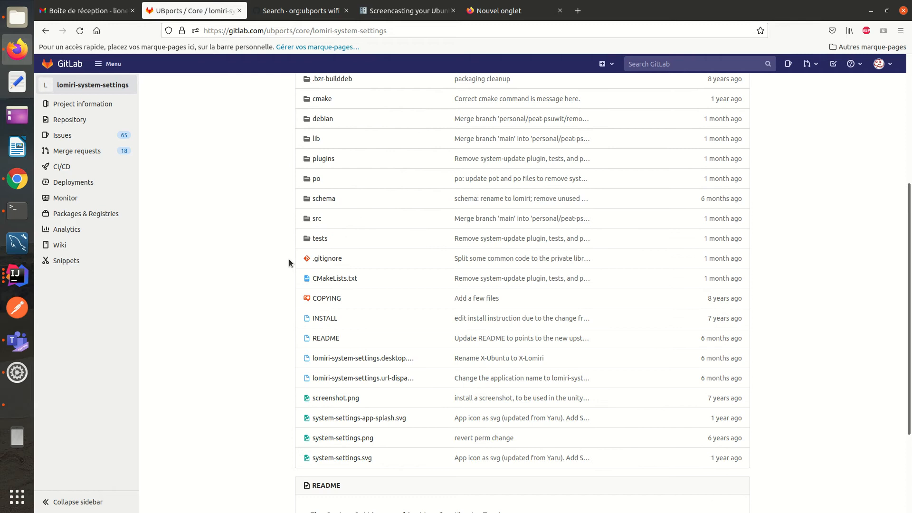
pyautogui.scroll(3)
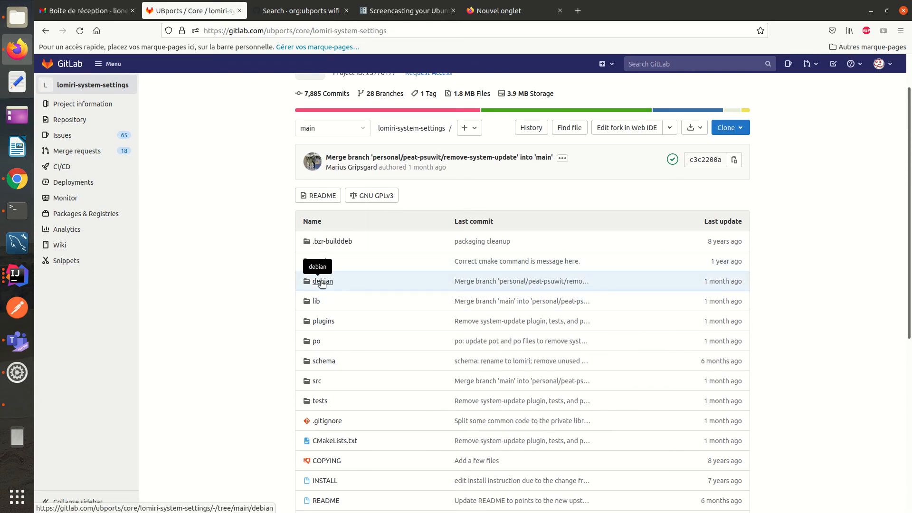
pyautogui.click(320, 281)
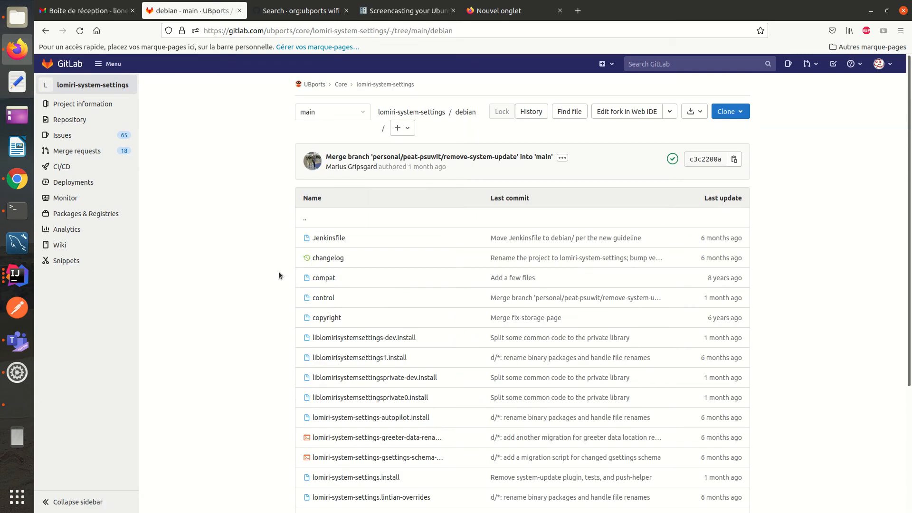
pyautogui.moveTo(269, 223)
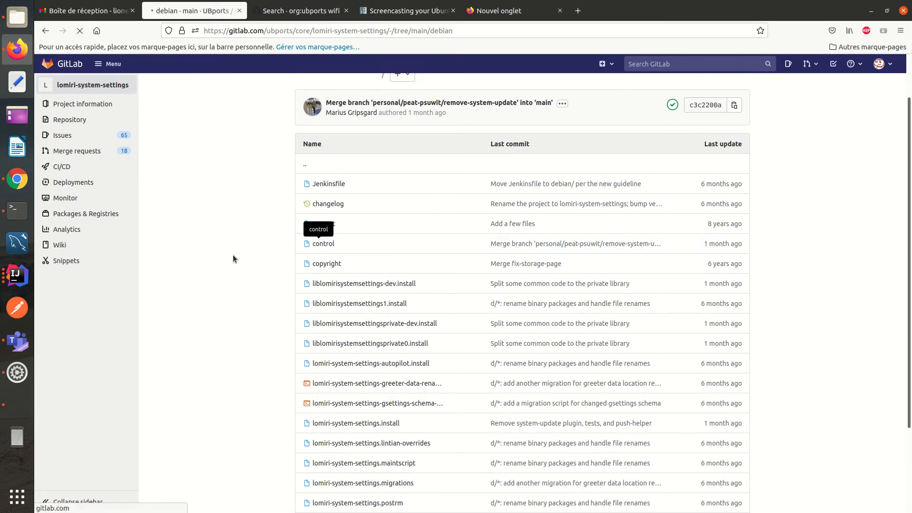
pyautogui.click(323, 244)
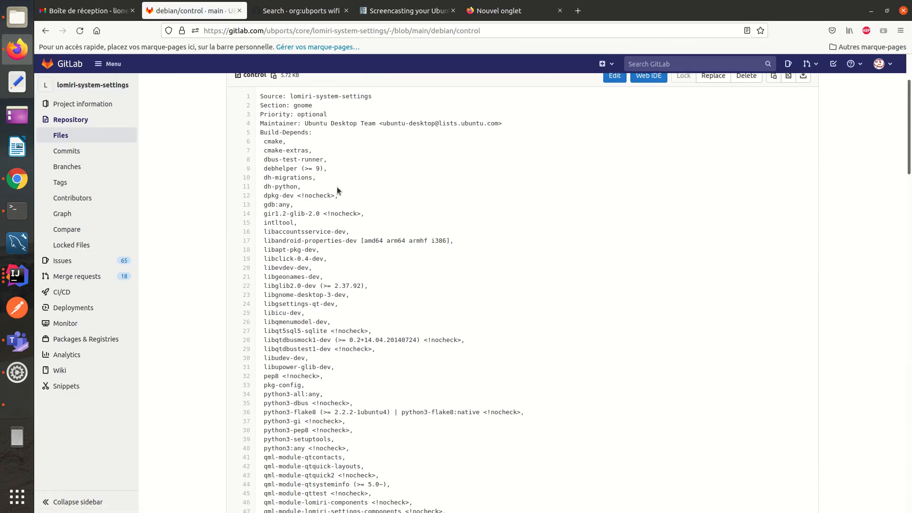
# Read through the control file down to the lomiri-system-settings package's dependency list
pyautogui.scroll(-3)
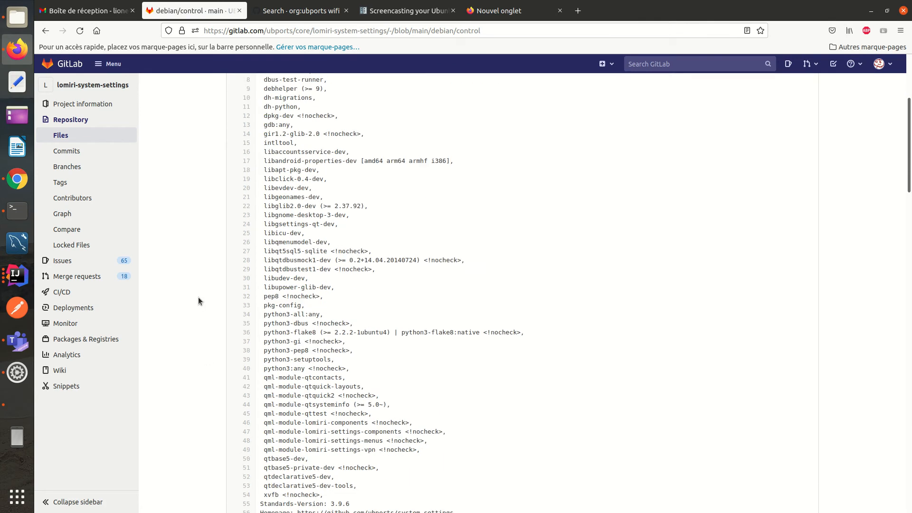
pyautogui.scroll(-3)
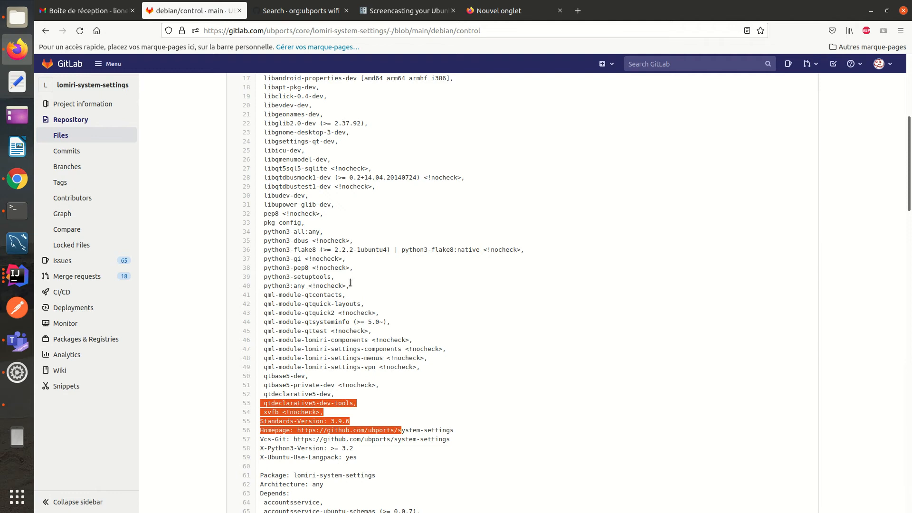
pyautogui.scroll(-3)
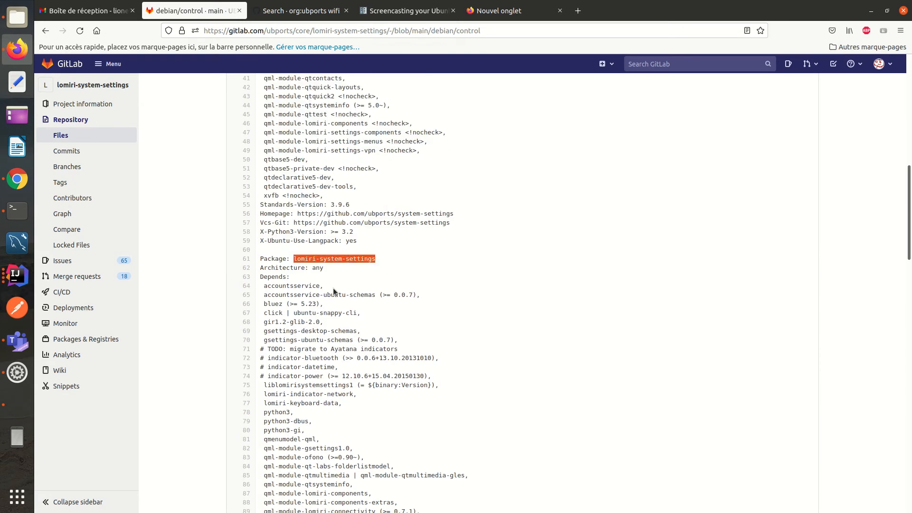
pyautogui.moveTo(337, 274)
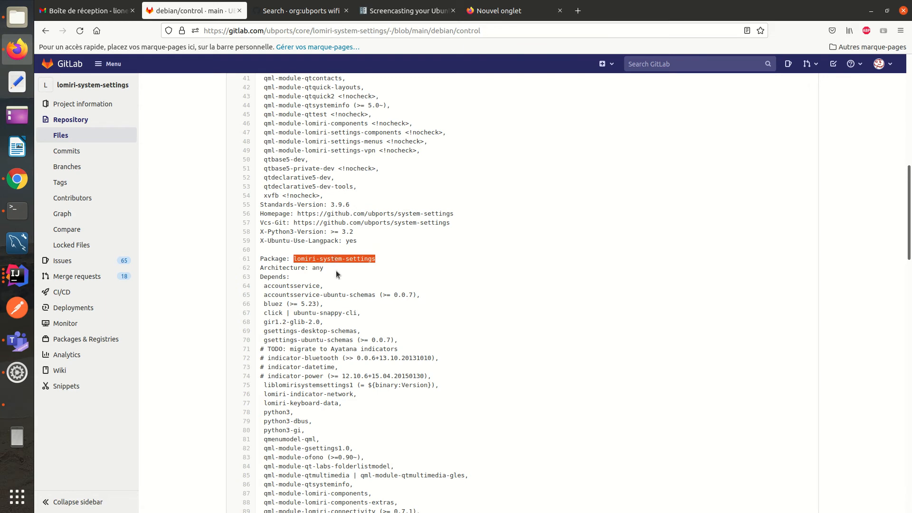
pyautogui.click(356, 277)
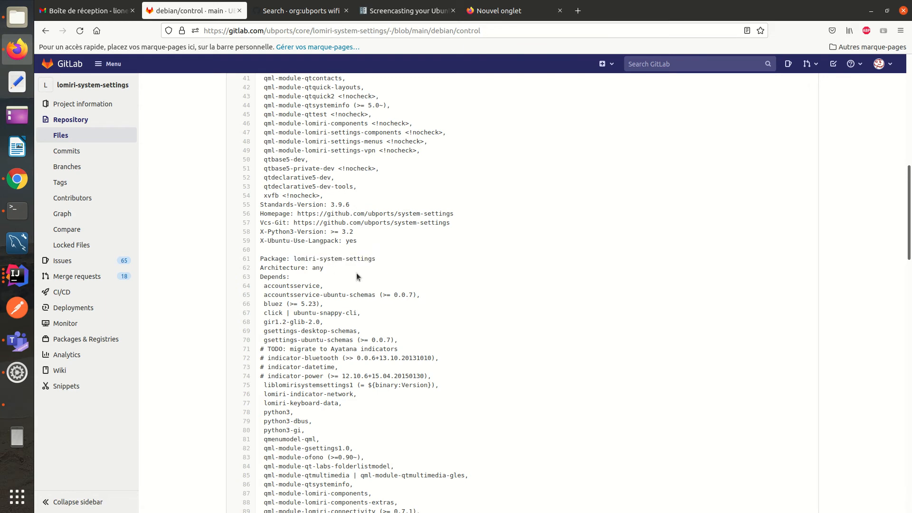
pyautogui.moveTo(217, 272)
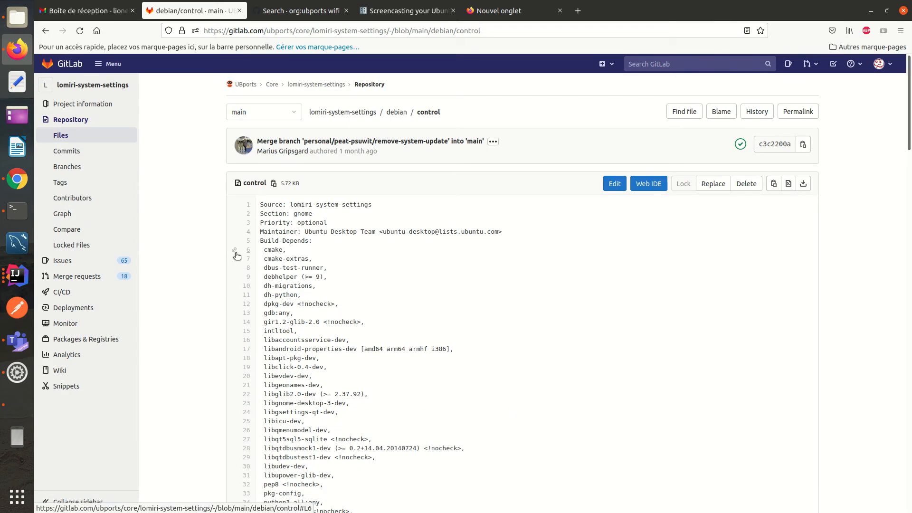
# Switch the control file view to the ubports/xenial branch and read through it
pyautogui.click(263, 112)
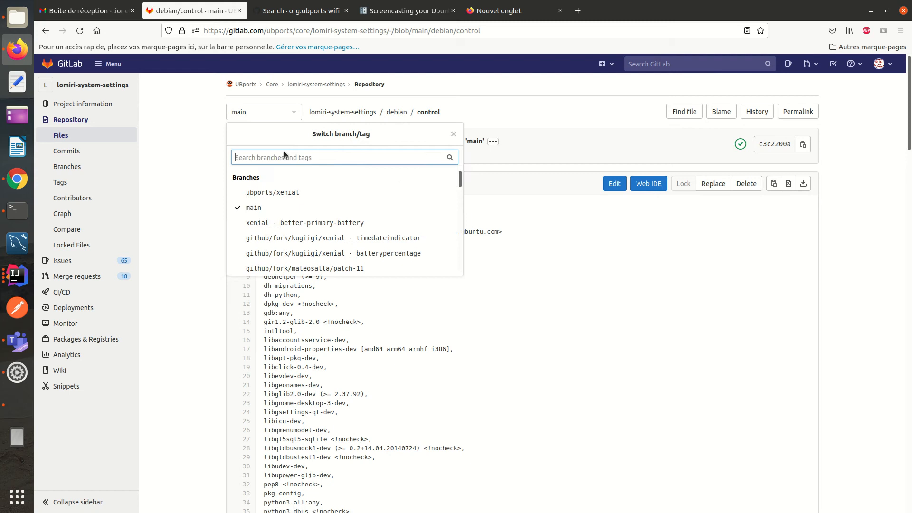
pyautogui.click(272, 192)
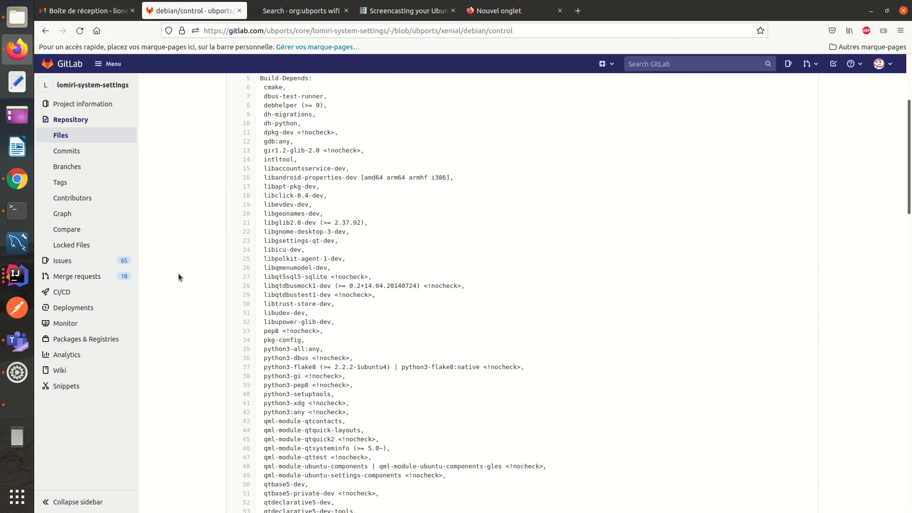
pyautogui.scroll(-3)
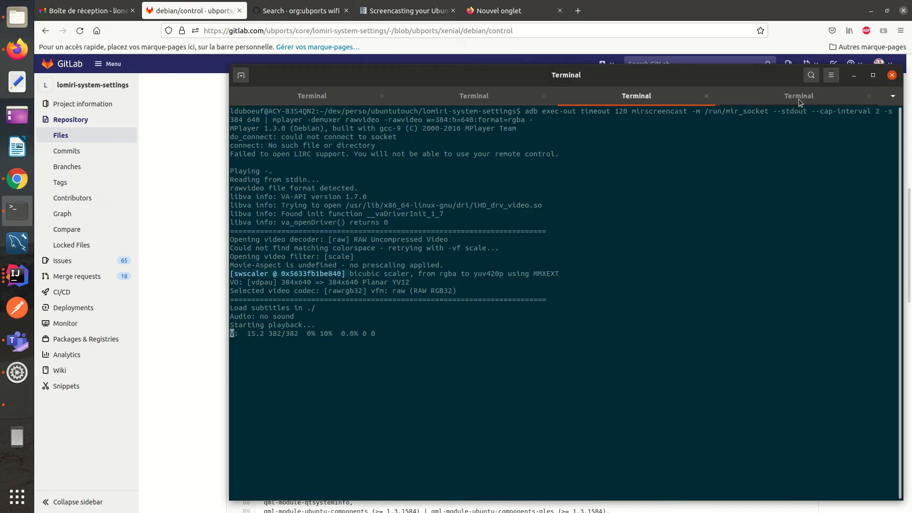
# In the phone SSH session, run dpkg -l | grep ubuntu-system-settings and list the package's installed files
pyautogui.click(799, 95)
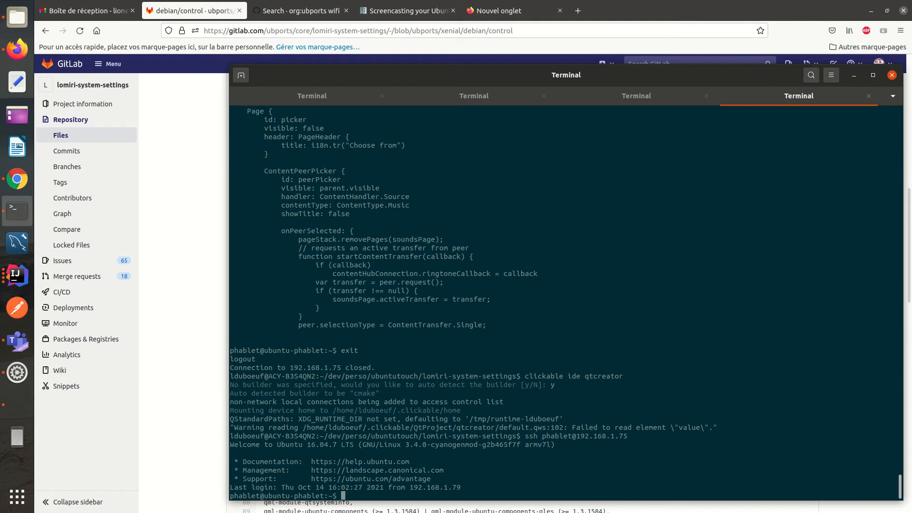
pyautogui.write('dpkg -')
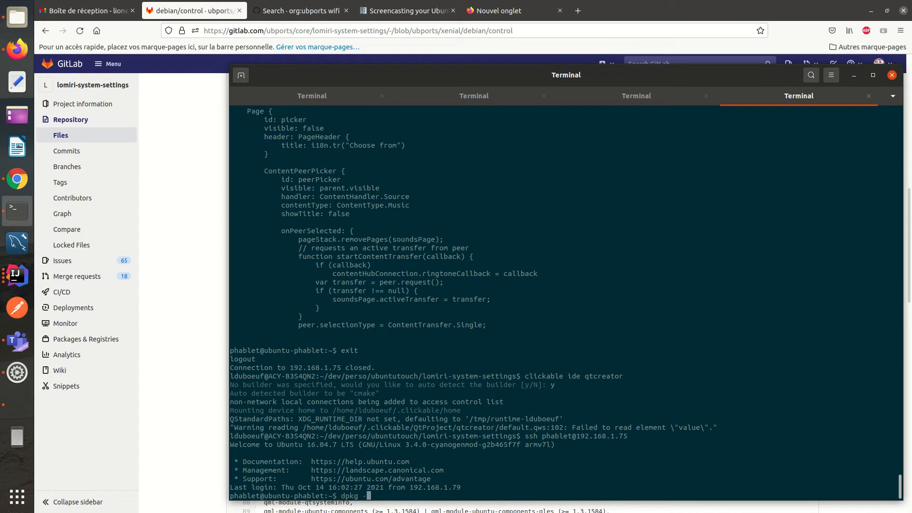
pyautogui.write('l | grep')
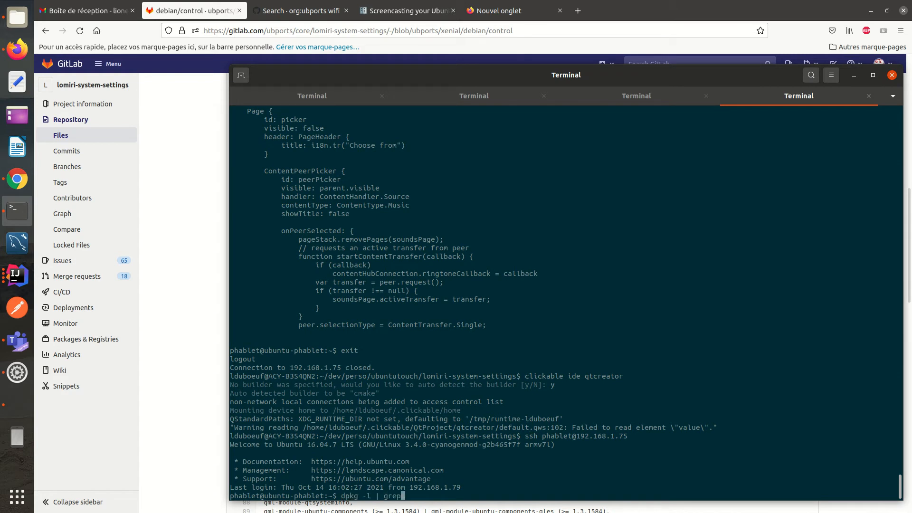
pyautogui.write('ubuntu-system-settings')
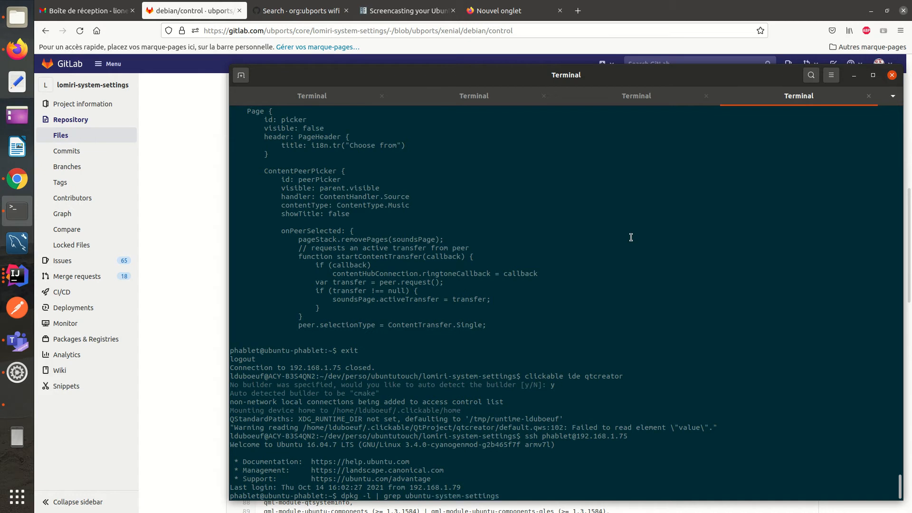
pyautogui.scroll(-3)
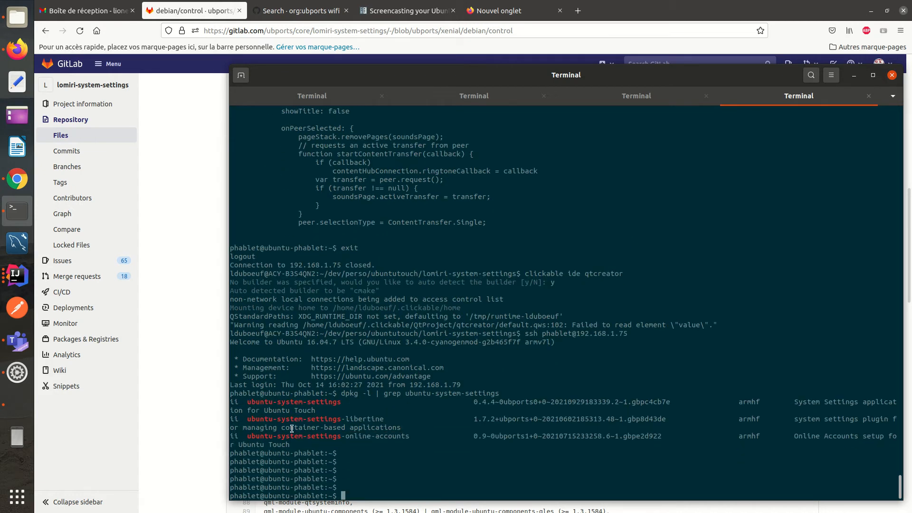
pyautogui.rightClick(294, 402)
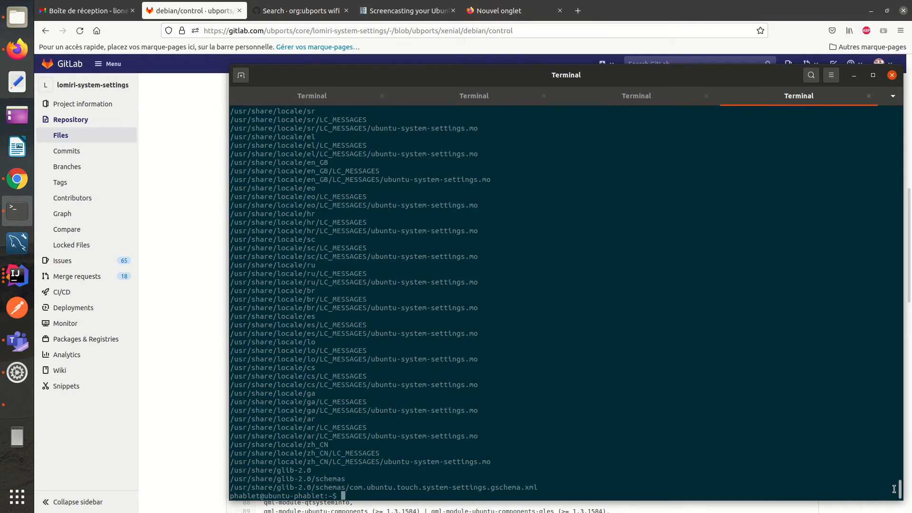
# Rerun dpkg -L ubuntu-system-settings, locate the sound plugin's SoundsList.qml path and copy it
pyautogui.write('dpkg -L ubuntu-system-settings')
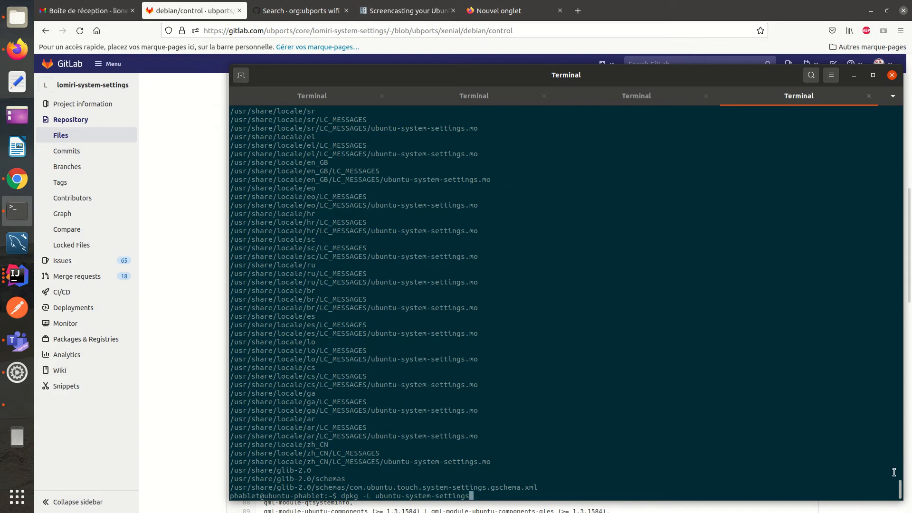
pyautogui.scroll(3)
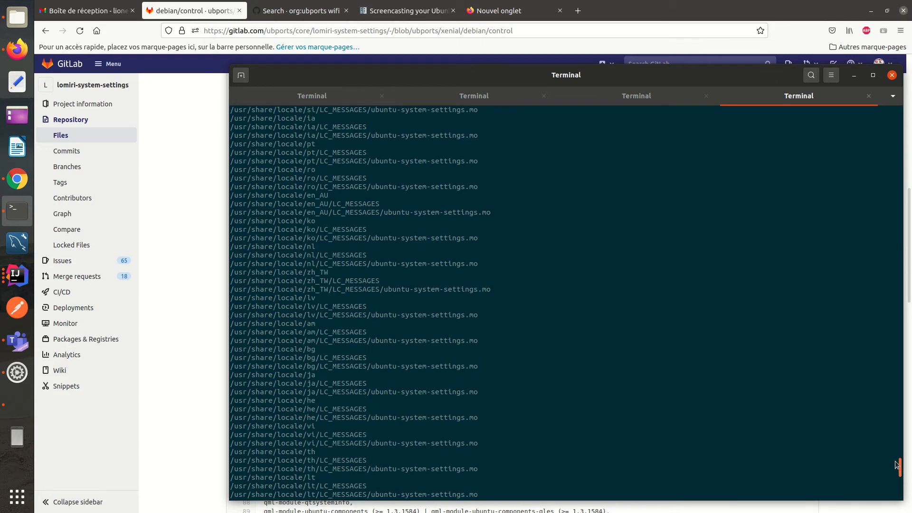
pyautogui.scroll(3)
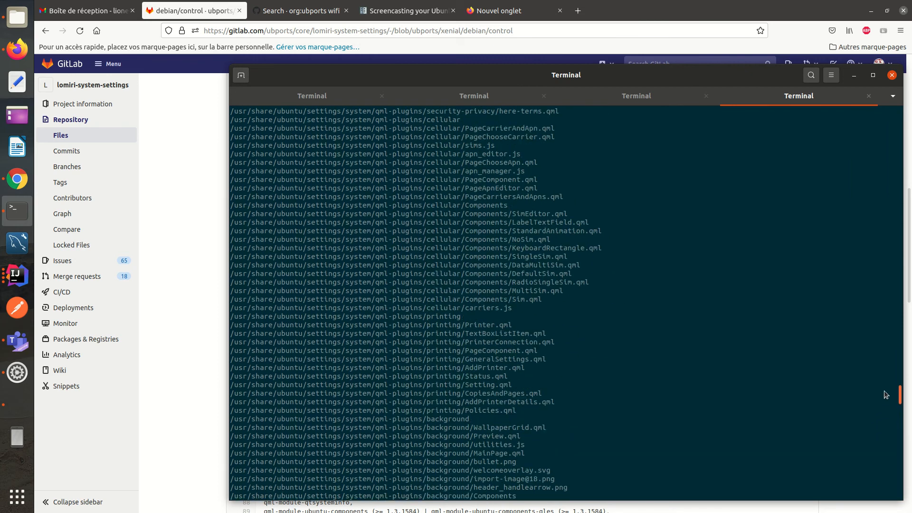
pyautogui.scroll(3)
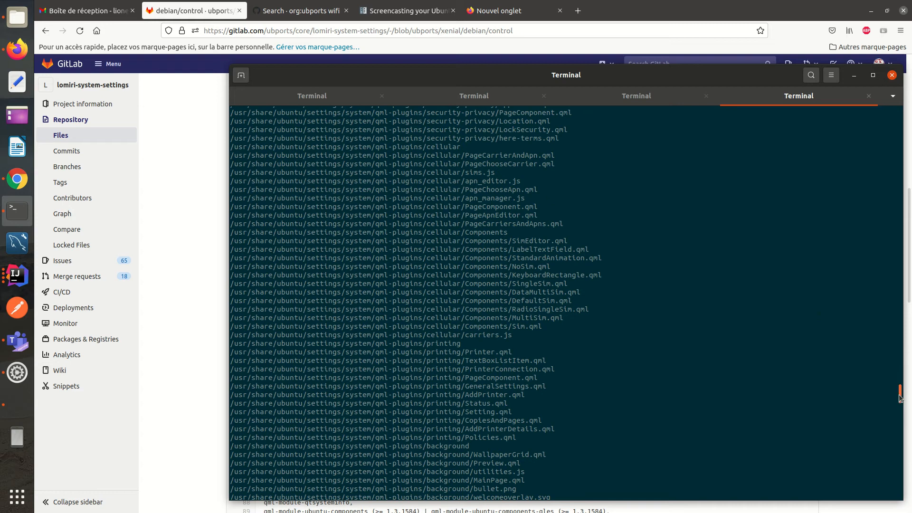
pyautogui.scroll(-3)
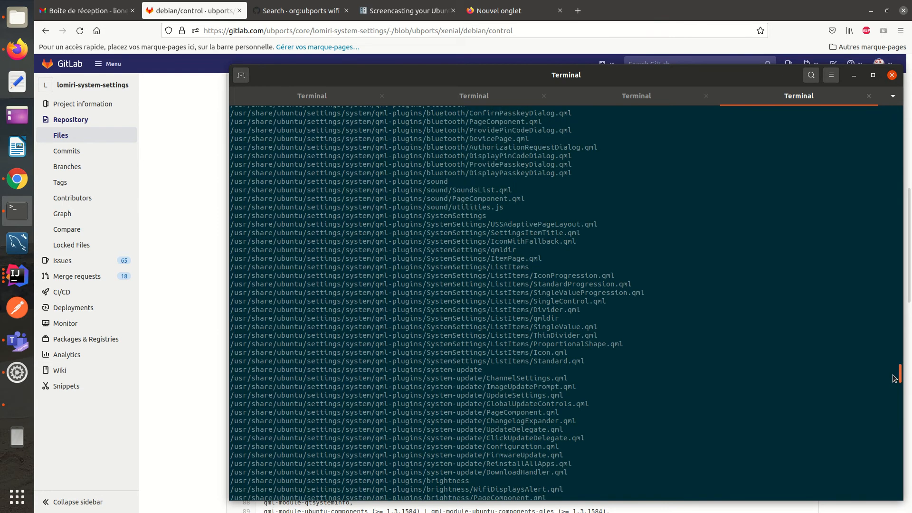
pyautogui.scroll(3)
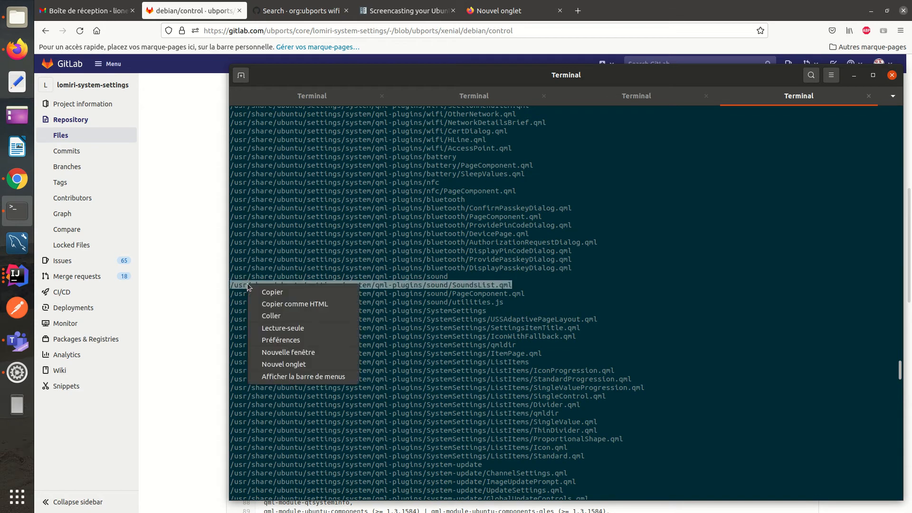
pyautogui.click(482, 285)
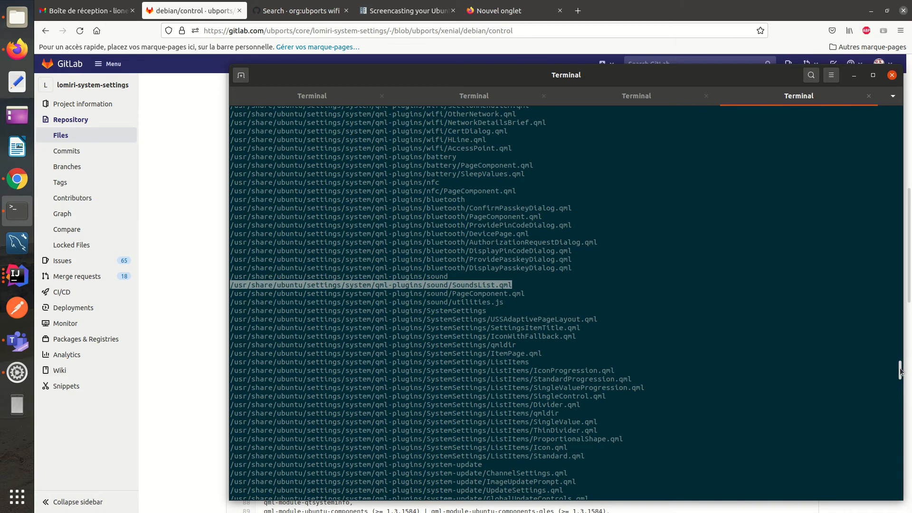
pyautogui.scroll(-3)
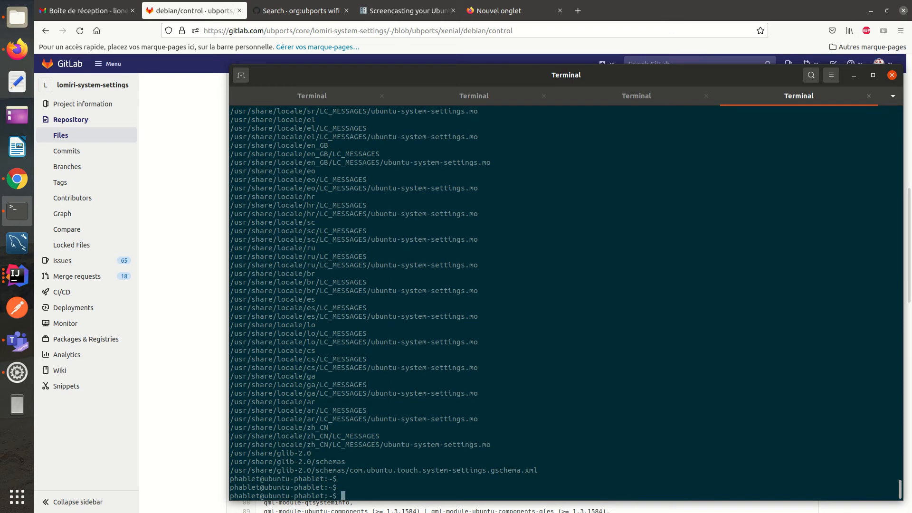
# Remount the phone's system read-write and load /usr/share/.../sound/SoundsList.qml in sudo nano
pyautogui.press('ctrl+r')
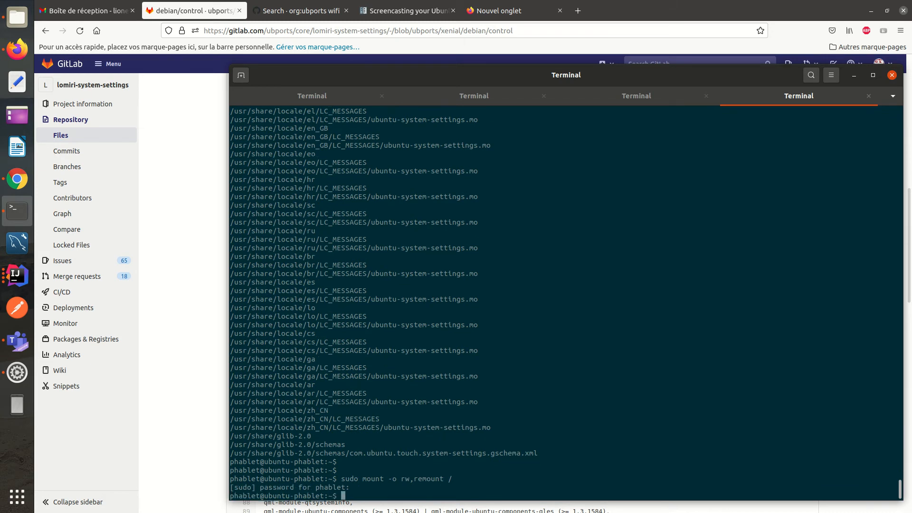
pyautogui.write('sudo nano')
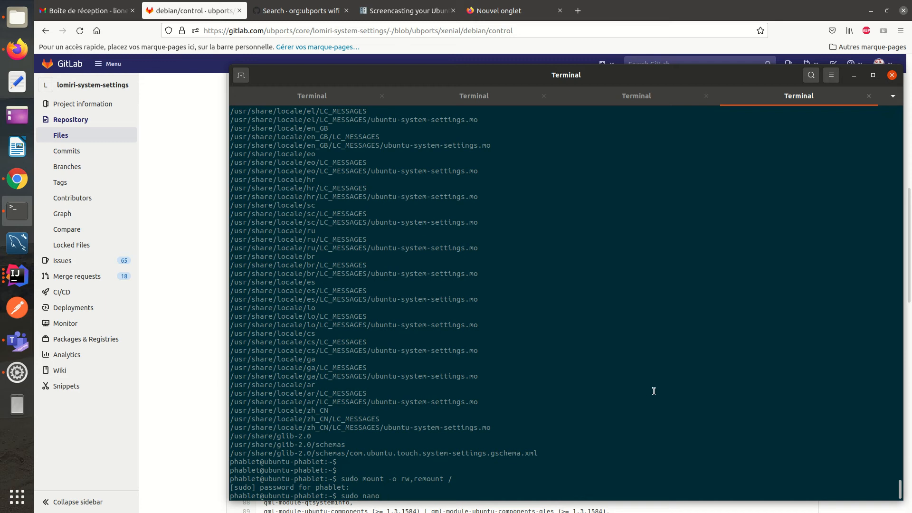
pyautogui.write('/usr/share/ubuntu/settings/system/qml-plugins/sound/SoundsList.qml')
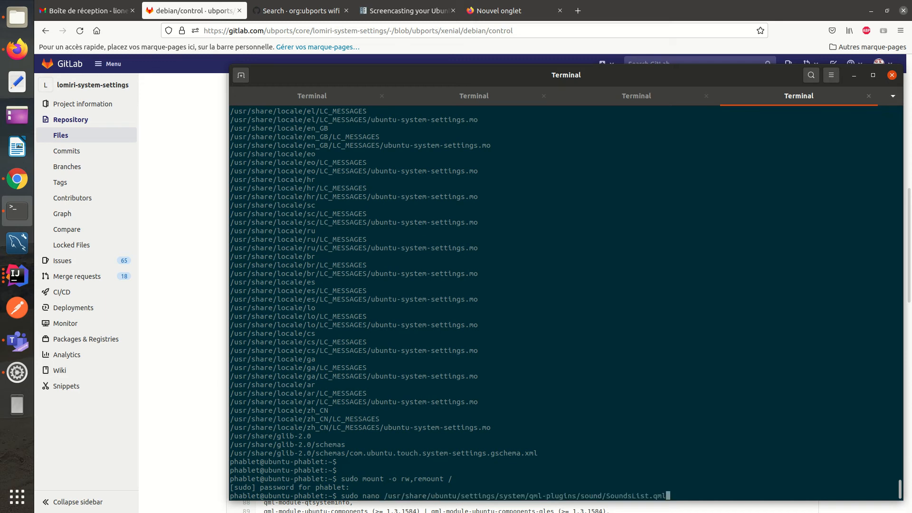
pyautogui.press('Return')
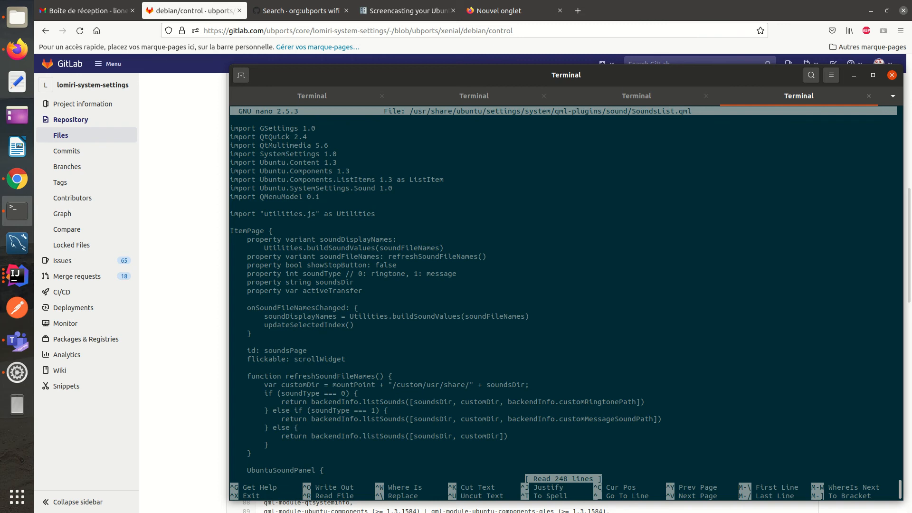
# Change the picker title to "Choose from toto" and save the file with Ctrl+O
pyautogui.scroll(-3)
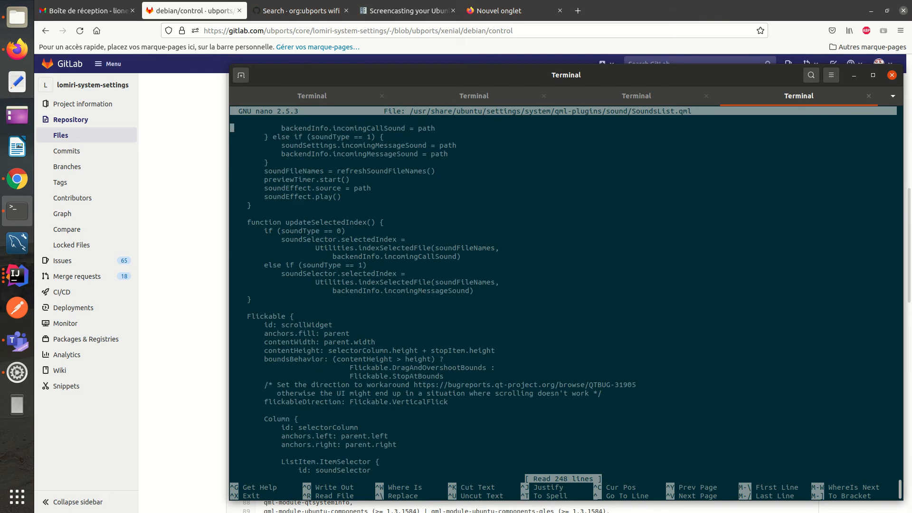
pyautogui.scroll(3)
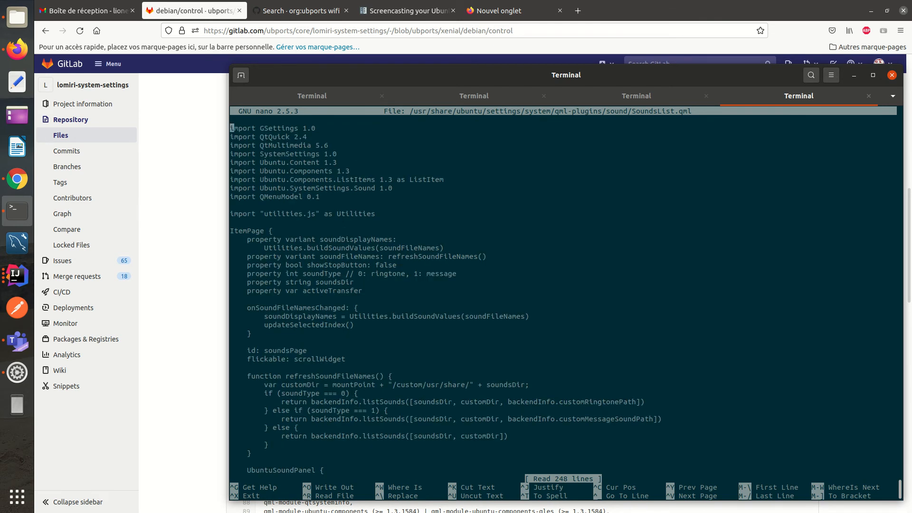
pyautogui.scroll(-3)
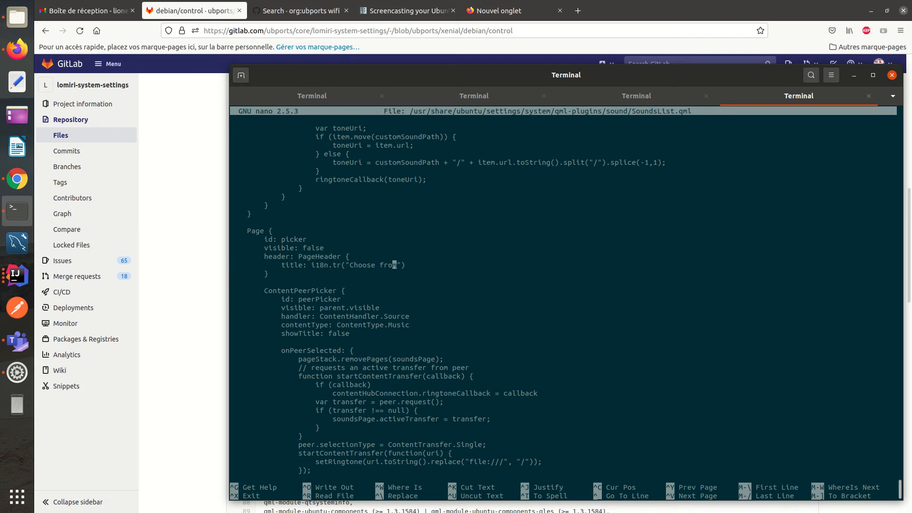
pyautogui.write('tot')
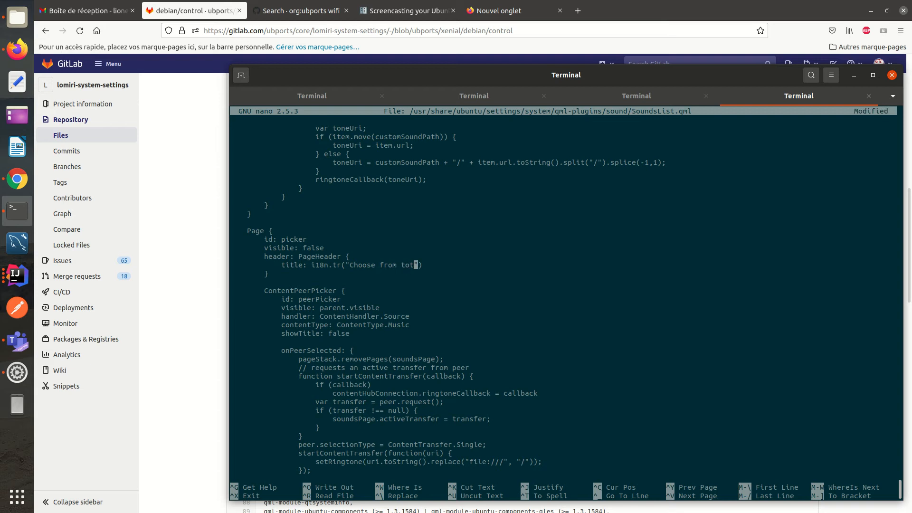
pyautogui.write('o')
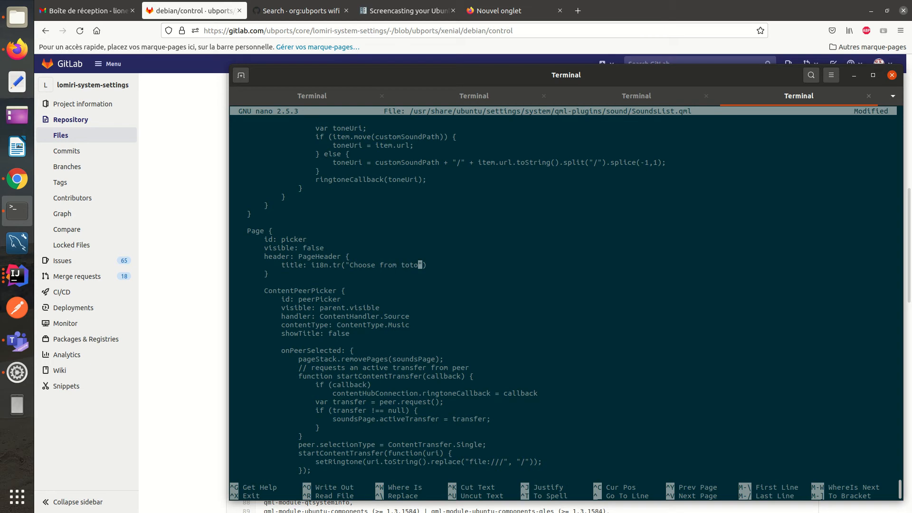
pyautogui.press('ctrl+o')
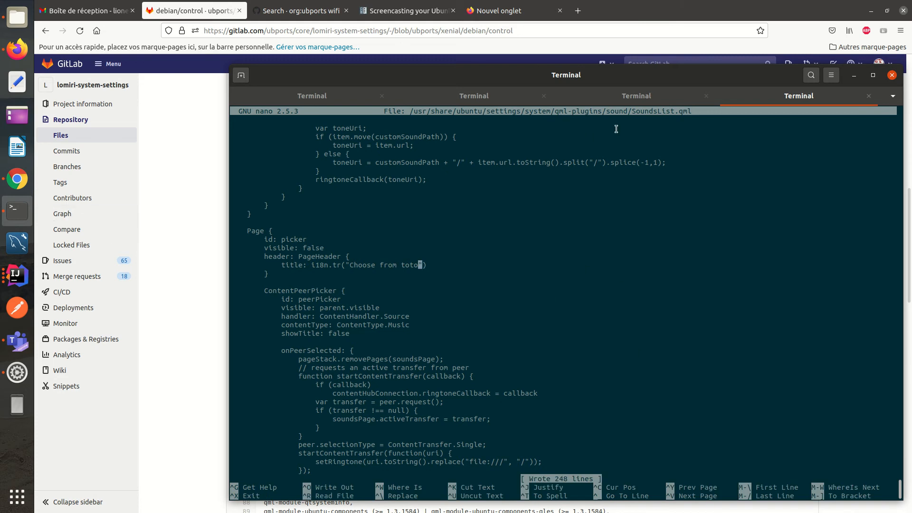
# On the mirrored phone, check the Custom message sound picker now reads "Choose from toto", then quit MPlayer
pyautogui.click(636, 95)
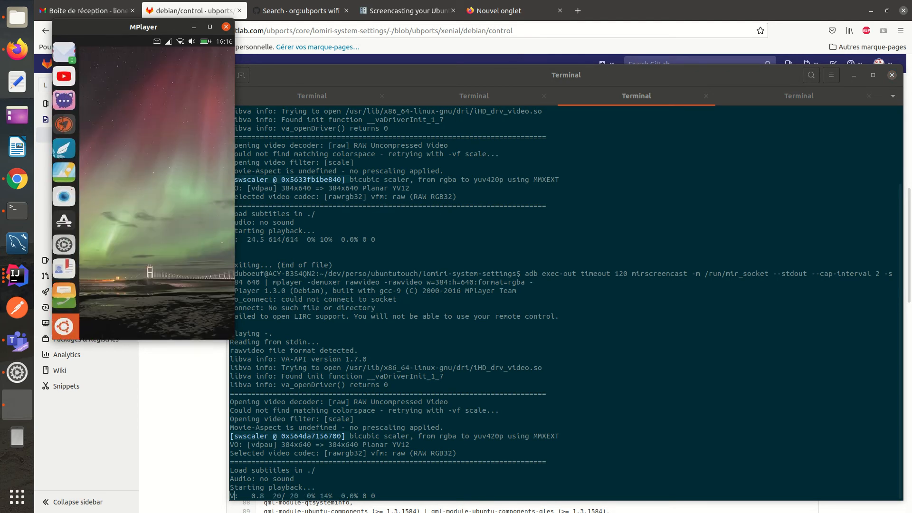
pyautogui.click(173, 45)
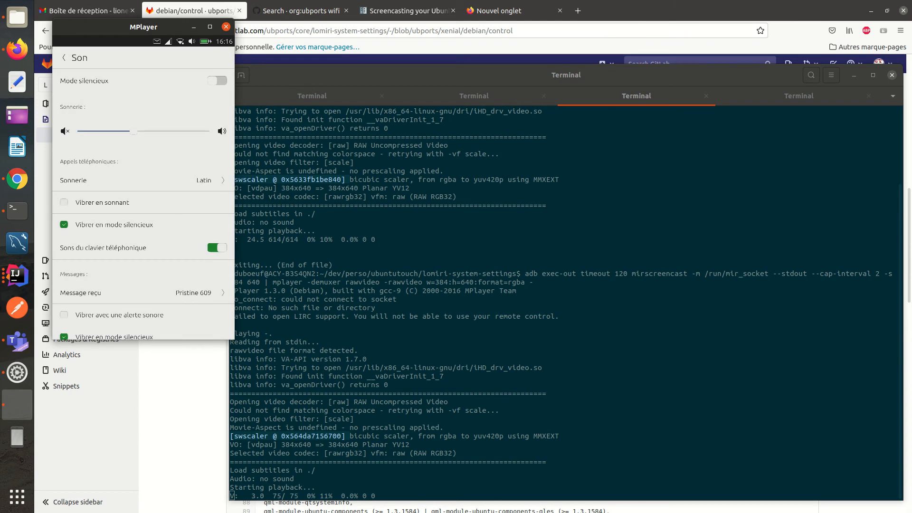
pyautogui.scroll(-3)
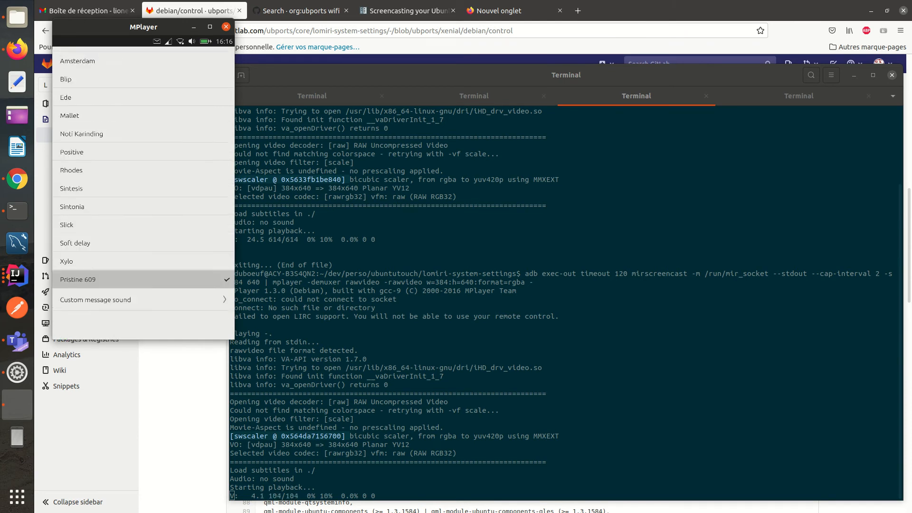
pyautogui.click(95, 299)
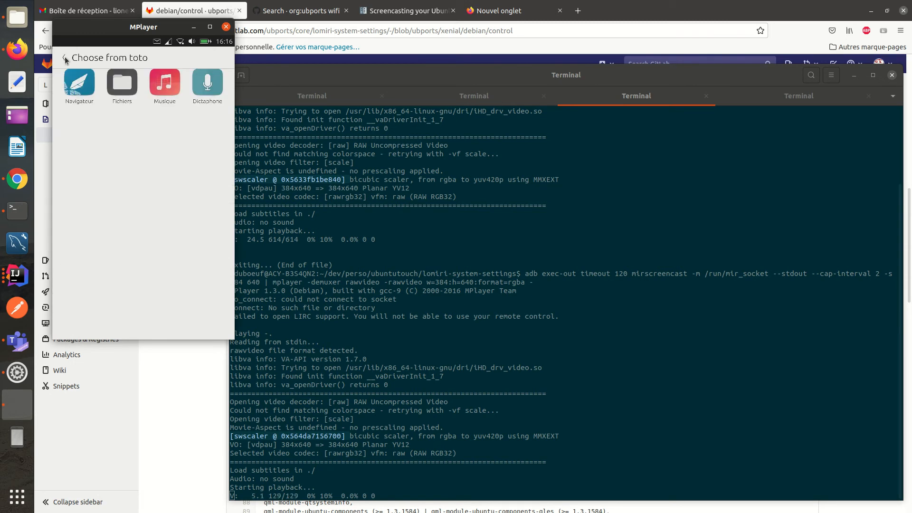
pyautogui.moveTo(172, 129)
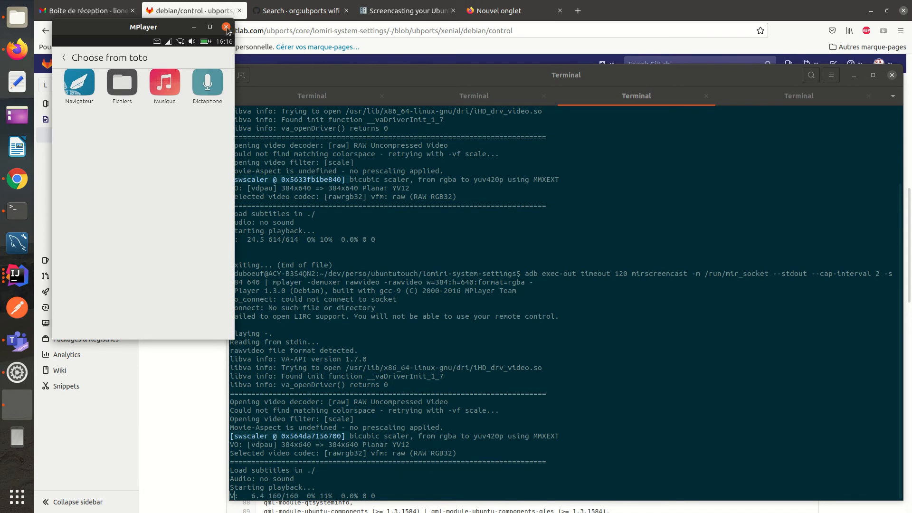
pyautogui.click(226, 27)
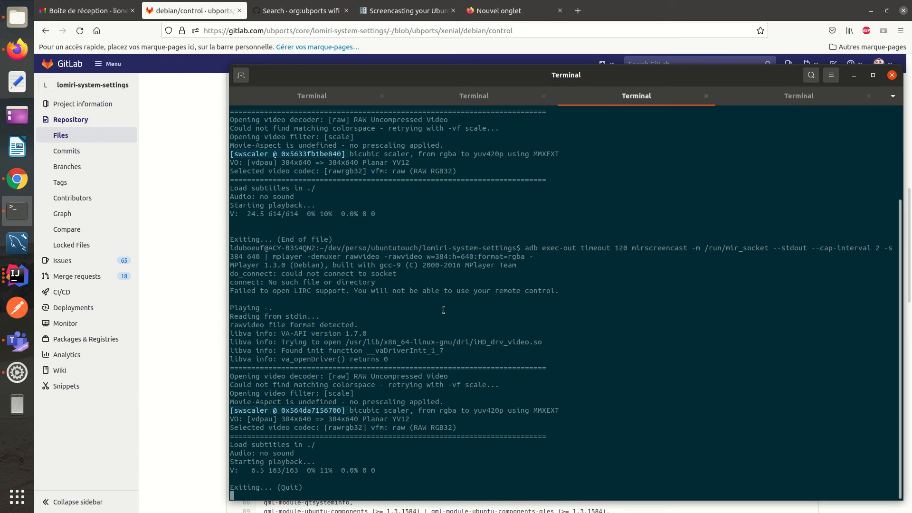
# In the SSH session, cd into /usr/lib/arm-linux-gnueabihf/qt5/qml on the phone
pyautogui.click(798, 95)
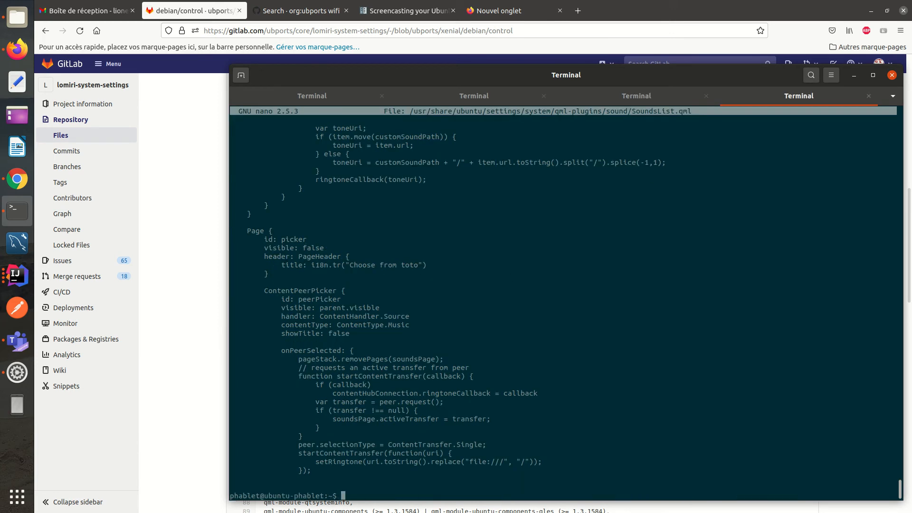
pyautogui.write('cd')
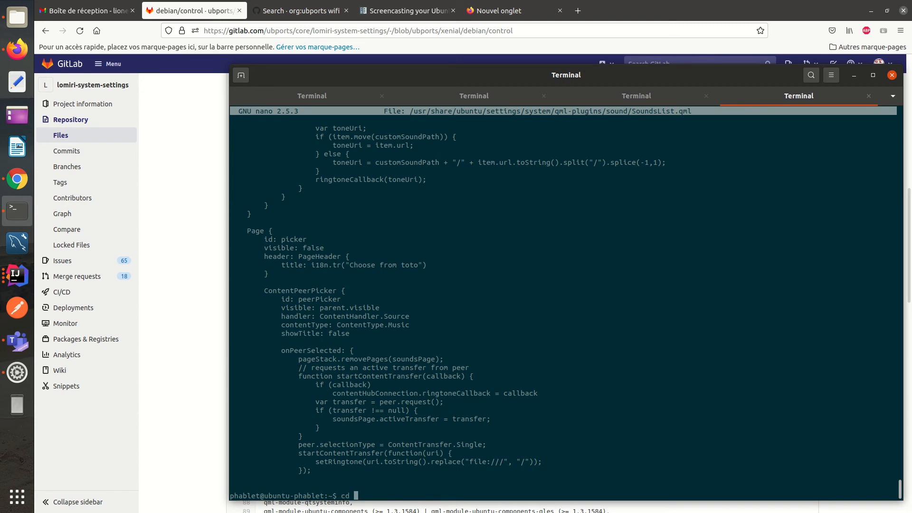
pyautogui.write('/usr/lib/')
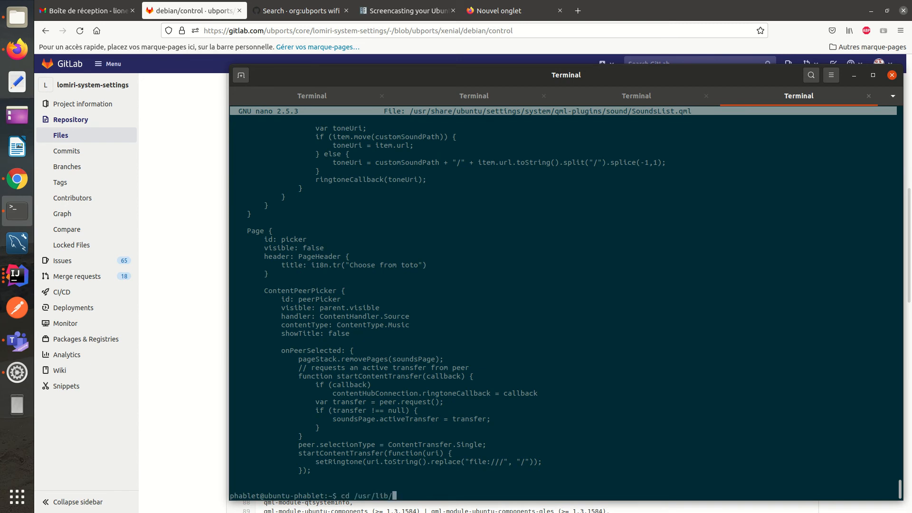
pyautogui.write('arm-linux-gnueabihf/q')
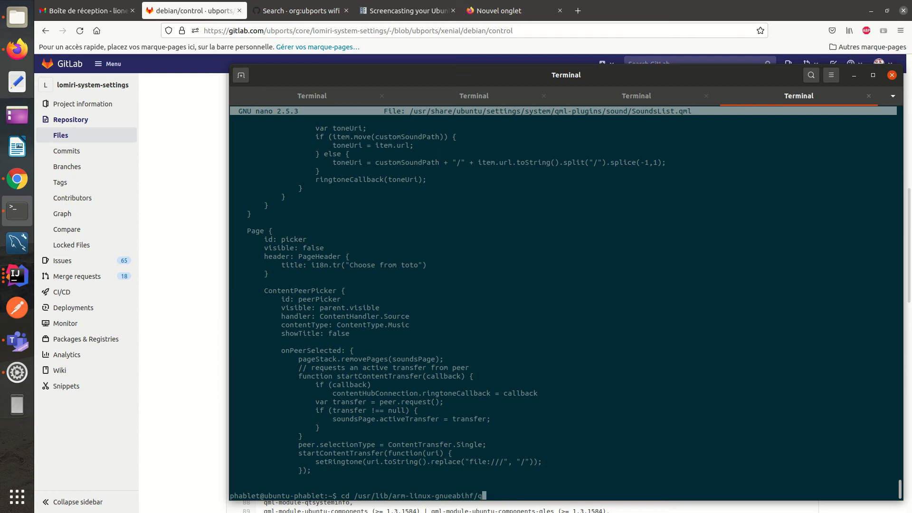
pyautogui.write('t5/qml')
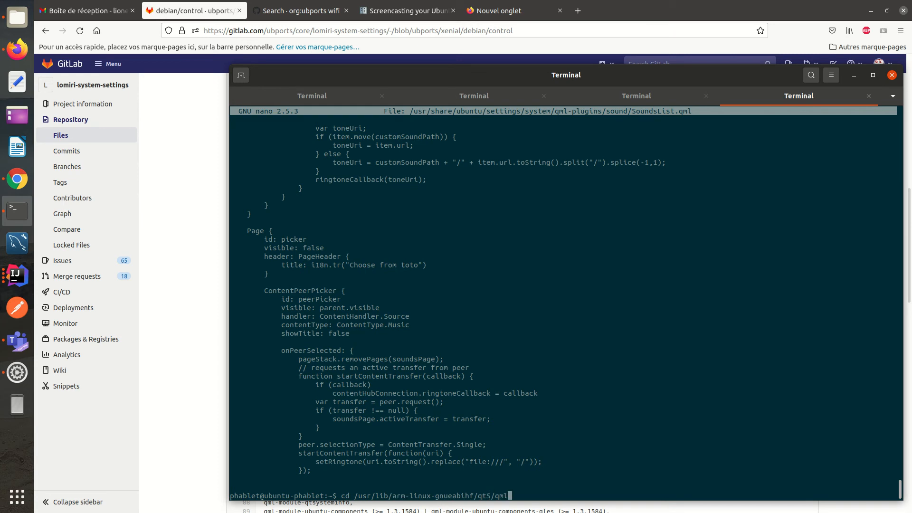
pyautogui.press('Return')
pyautogui.write('l')
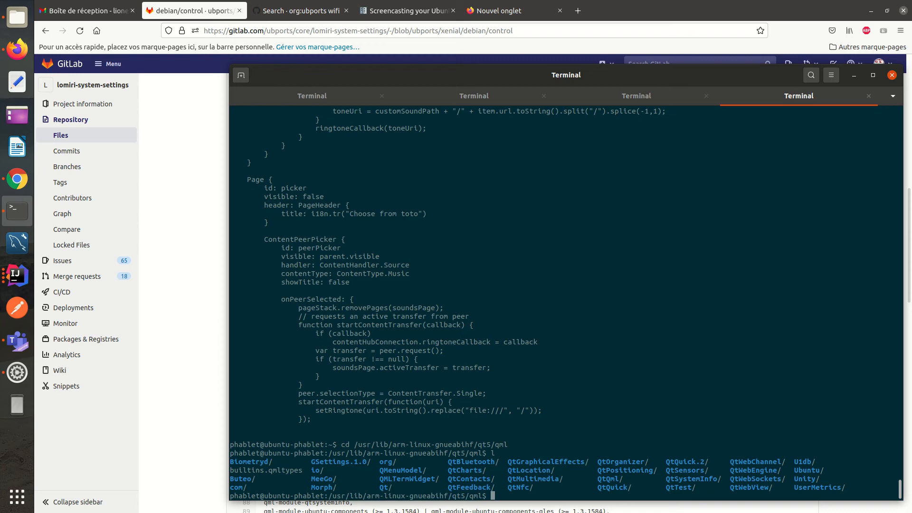
# Descend into Ubuntu/AddressBook/Base, then exit to end the SSH session
pyautogui.write('cd Ubuntu/t')
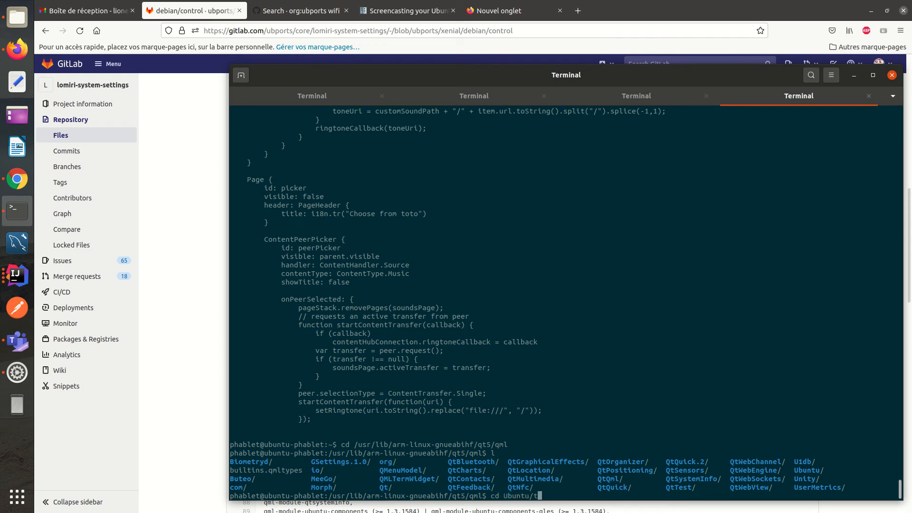
pyautogui.press('Return')
pyautogui.write('cd')
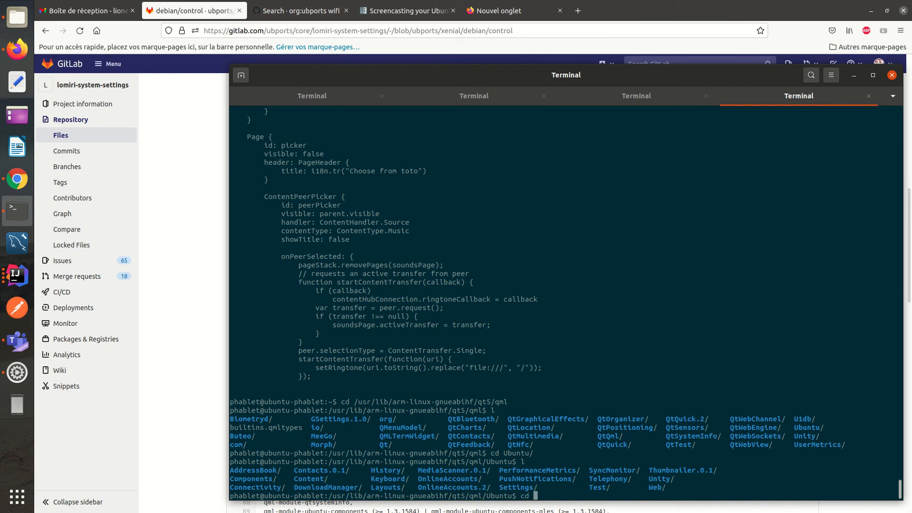
pyautogui.write('AddressBook/')
pyautogui.write('l')
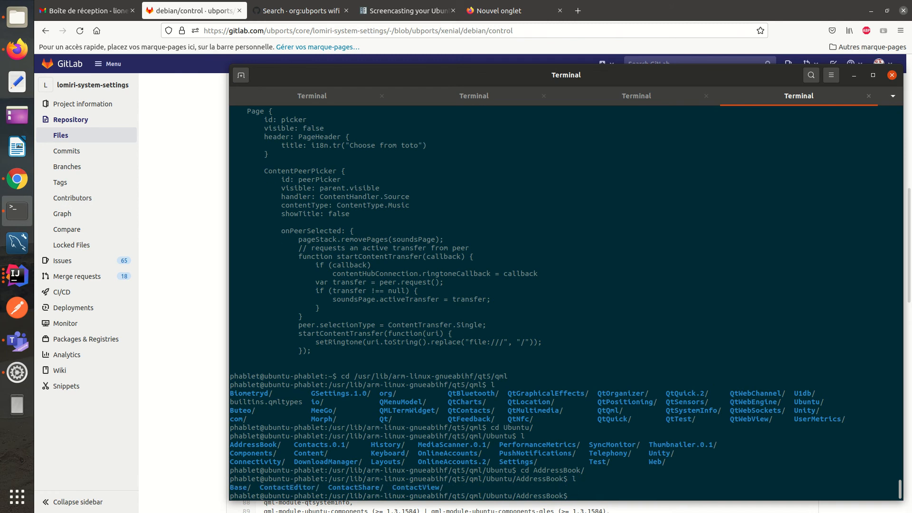
pyautogui.write('cd Bs')
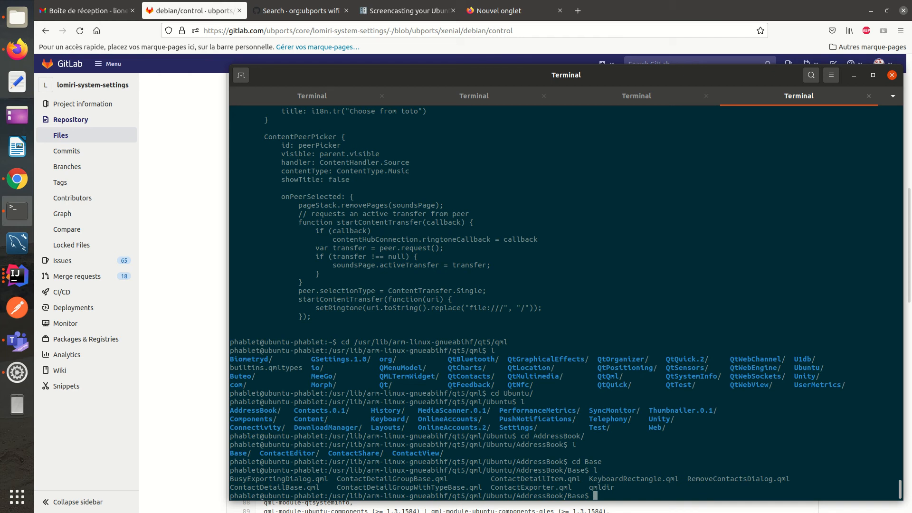
pyautogui.write('sudo')
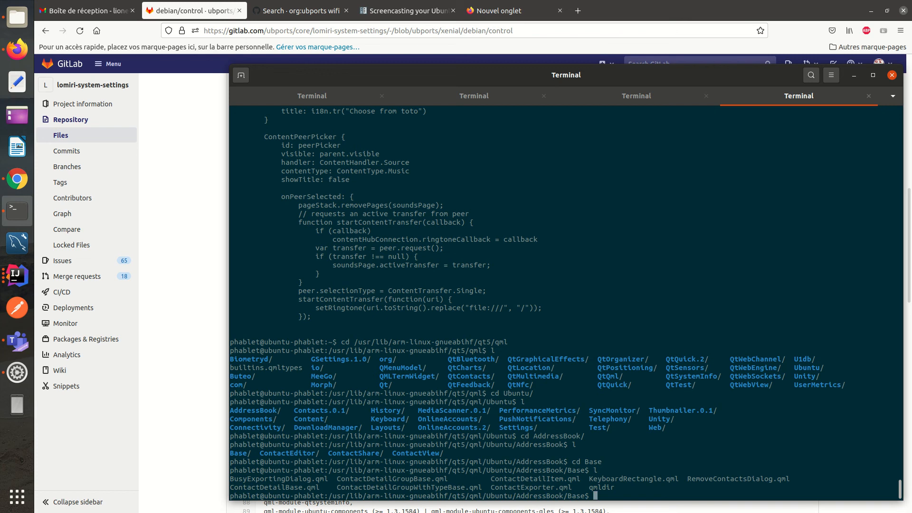
pyautogui.write('exit')
pyautogui.write('c')
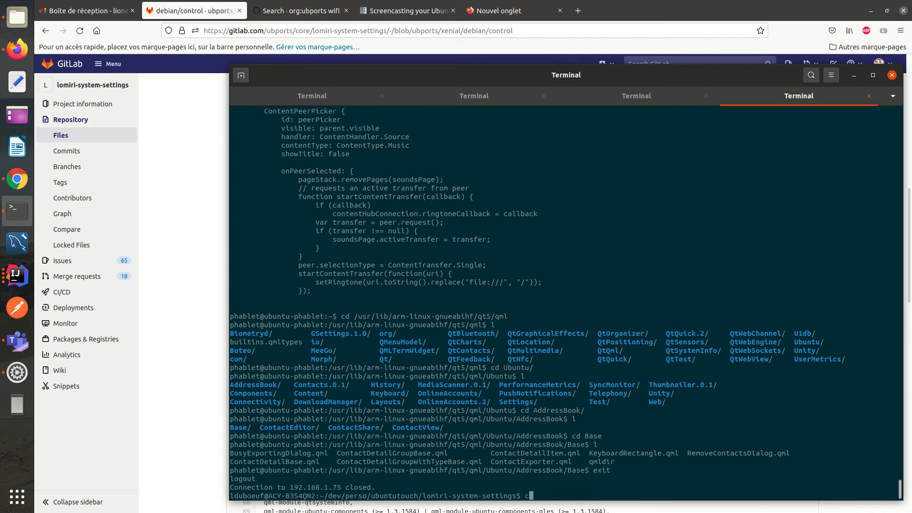
# Launch Qt Creator on the project with clickable ide qtcreator
pyautogui.write('lickable ide')
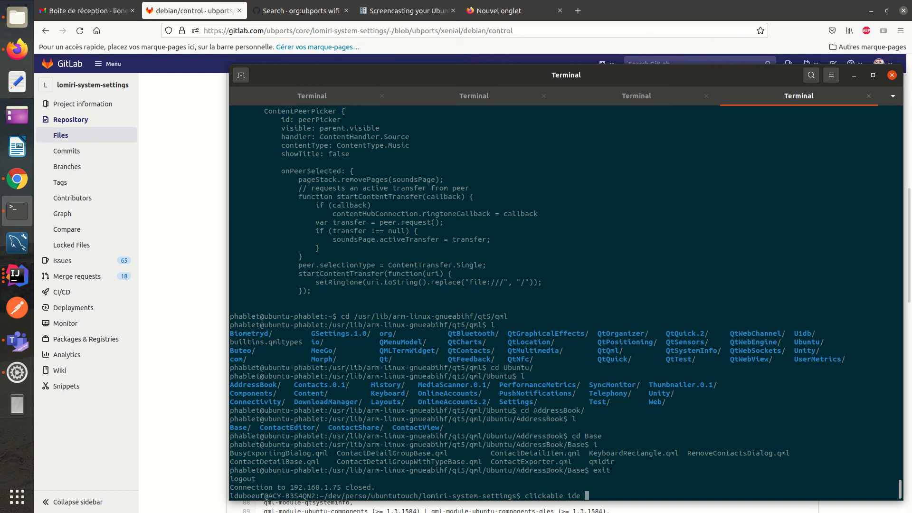
pyautogui.write('qtcreator')
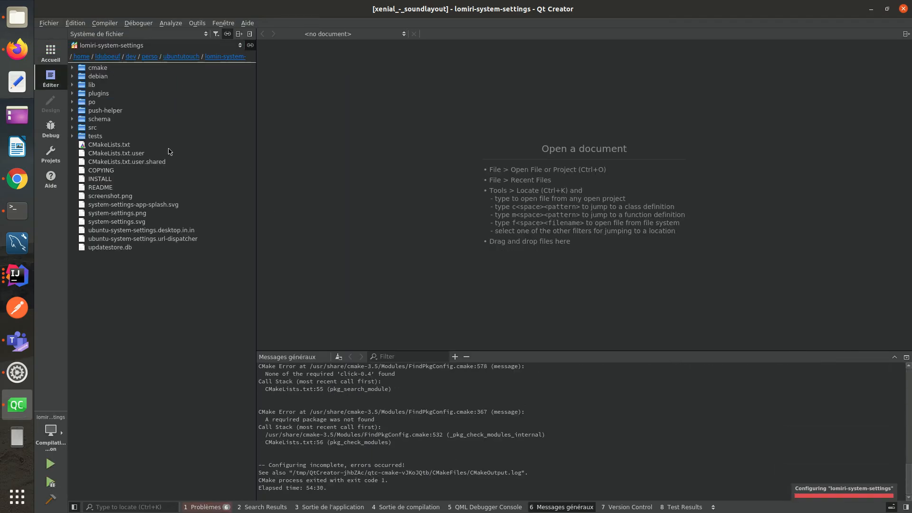
# Expand src with its qml folder and the plugins folder in the file system sidebar
pyautogui.click(72, 127)
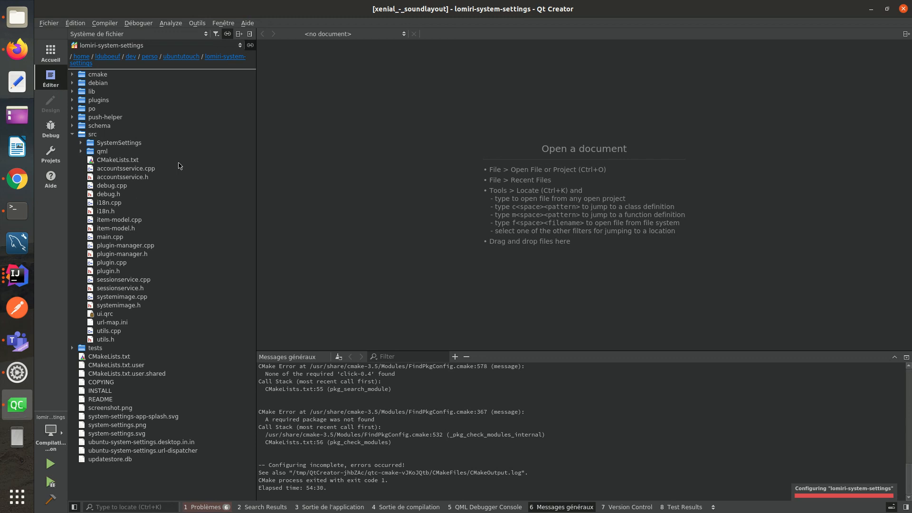
pyautogui.moveTo(262, 180)
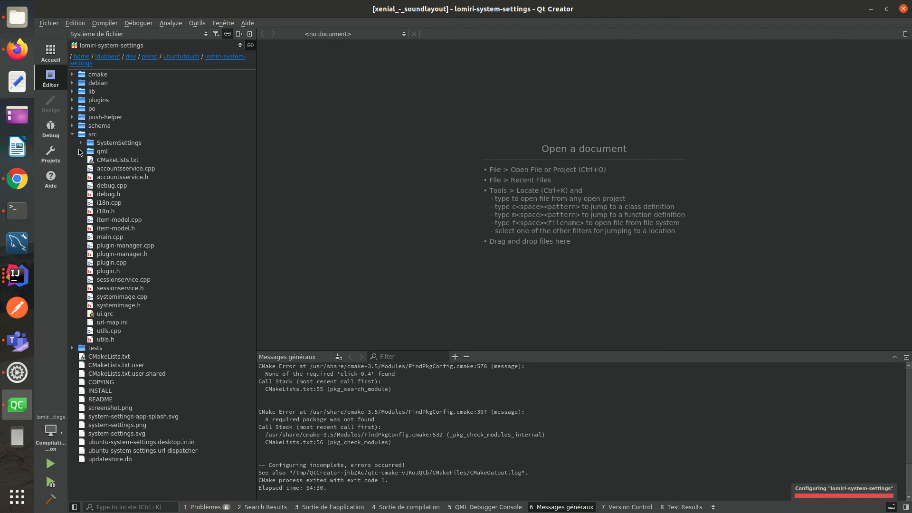
pyautogui.click(80, 151)
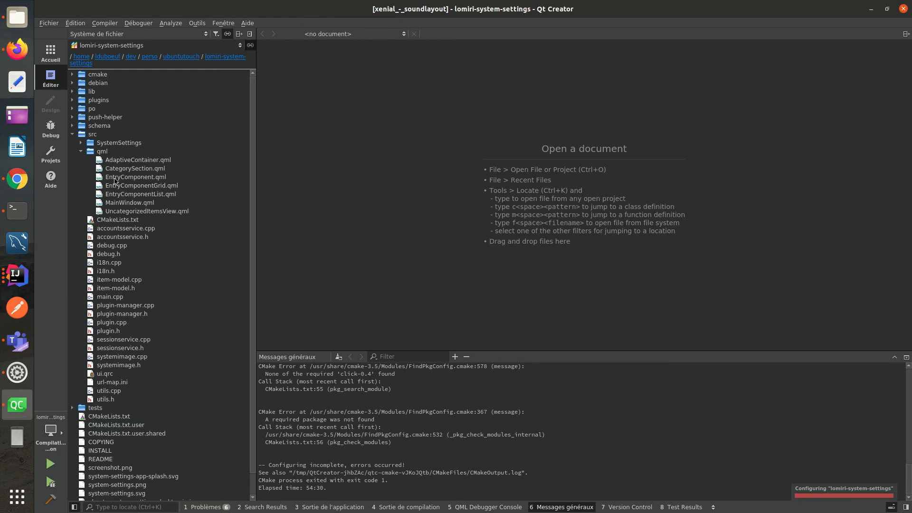
pyautogui.click(72, 134)
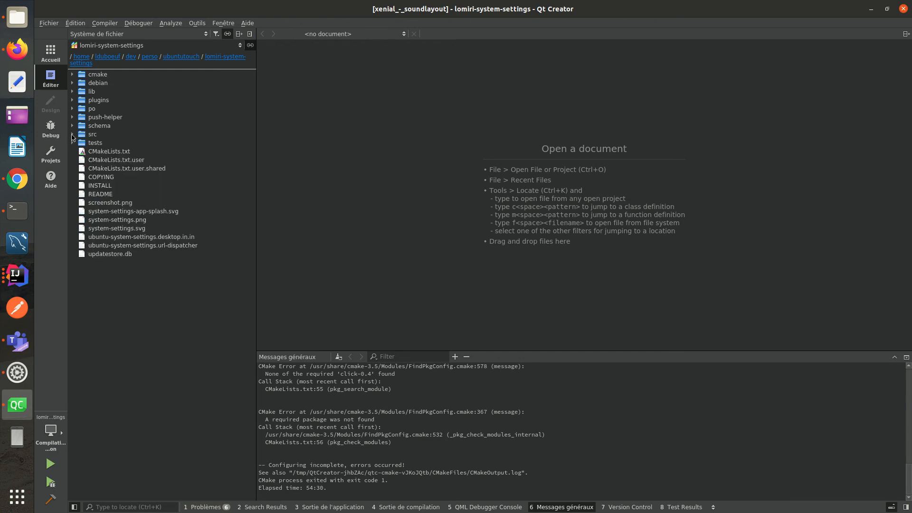
pyautogui.click(73, 134)
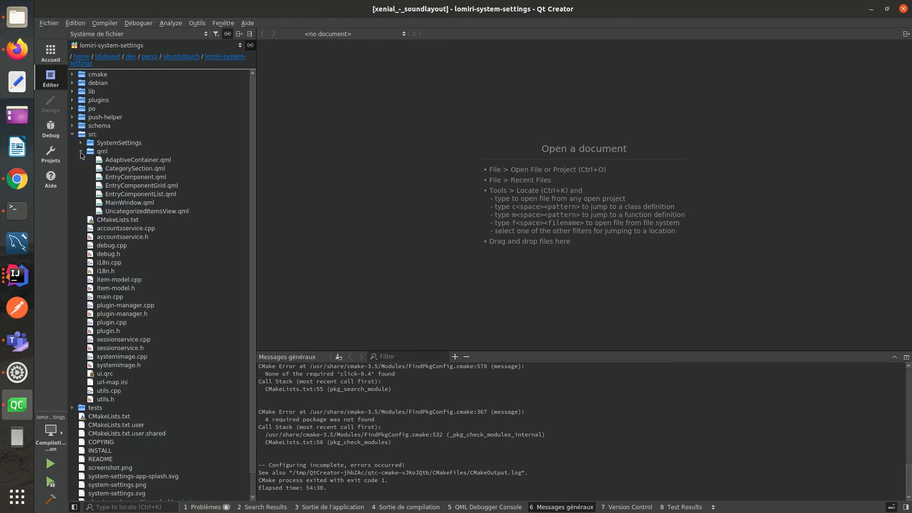
pyautogui.click(81, 151)
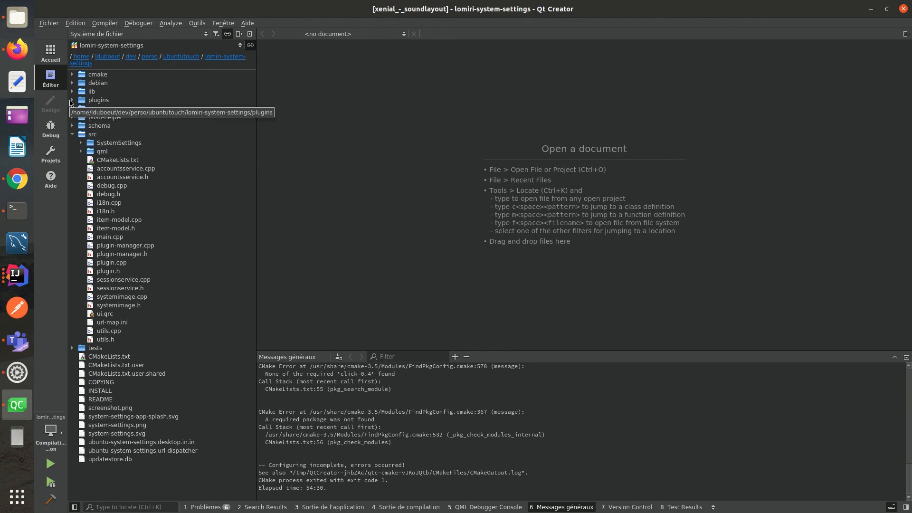
pyautogui.click(72, 100)
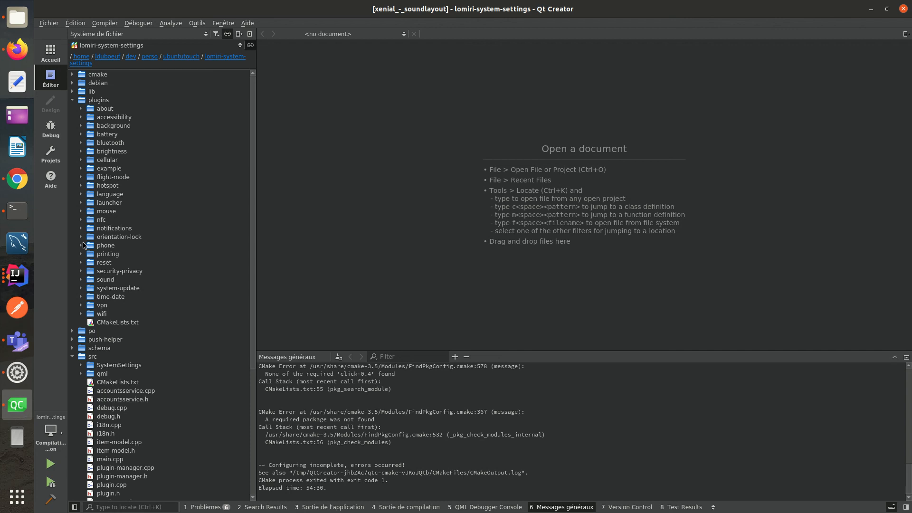
pyautogui.moveTo(395, 175)
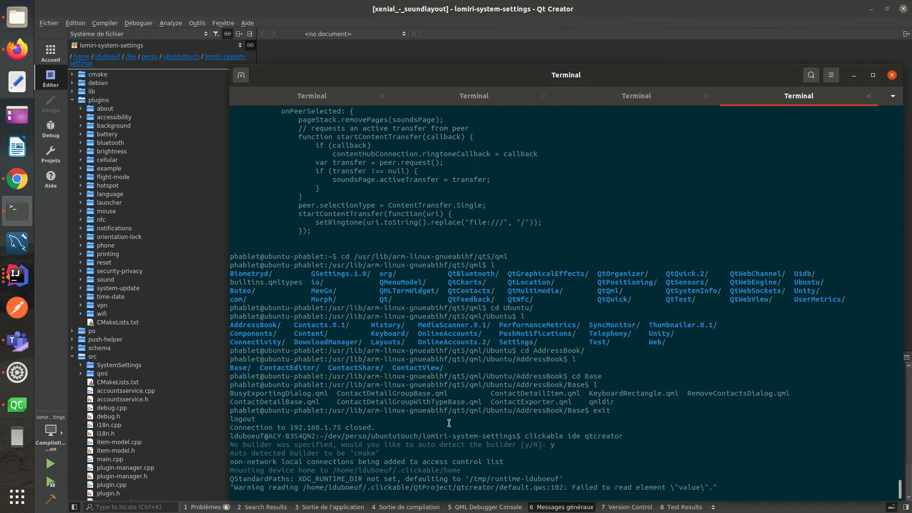
pyautogui.moveTo(644, 361)
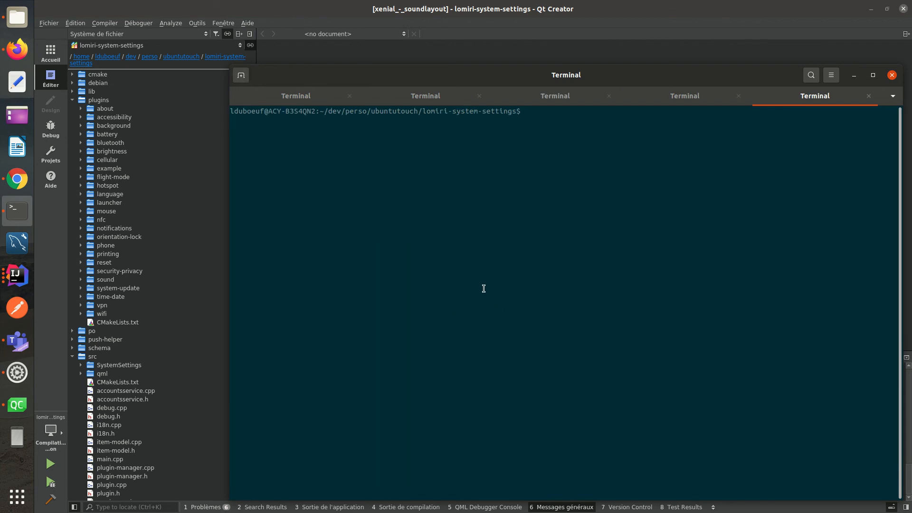
# In a new tab in the lomiri-system-settings folder, have crossbuilder typed at the prompt, not run
pyautogui.write('crossbuilder')
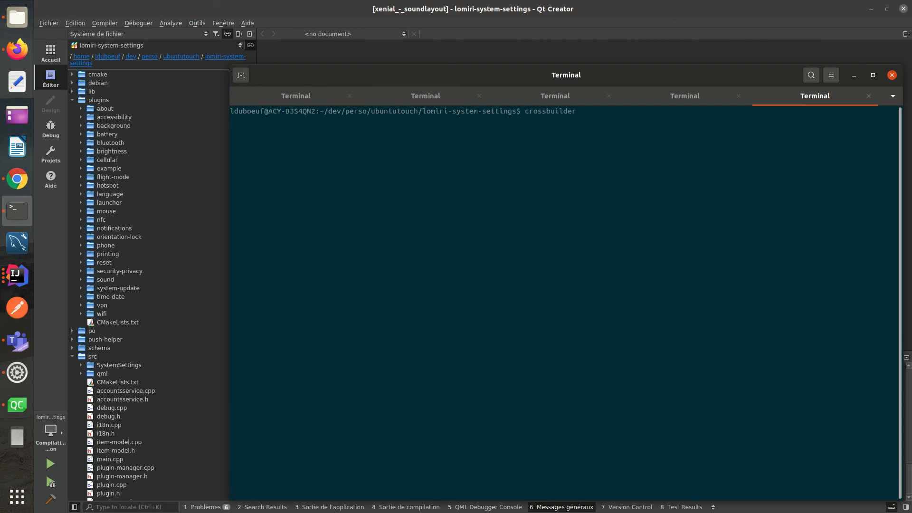
pyautogui.click(564, 111)
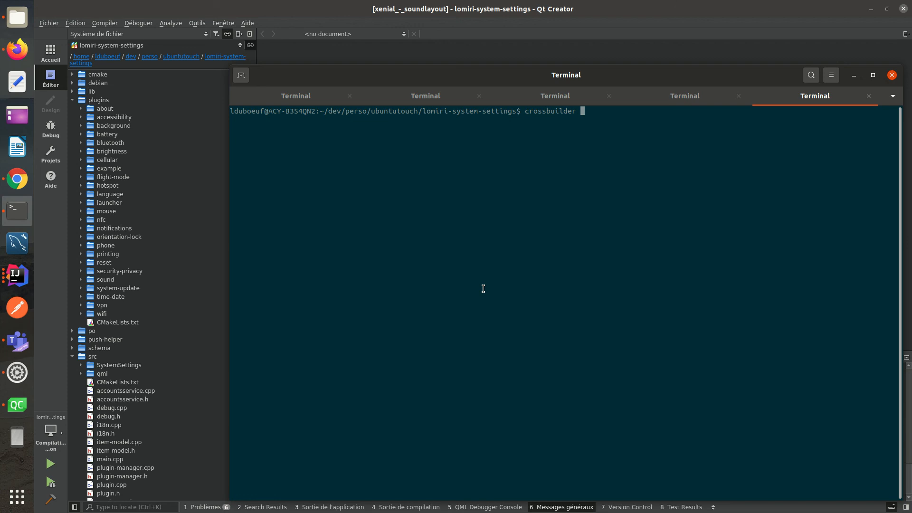
pyautogui.moveTo(482, 287)
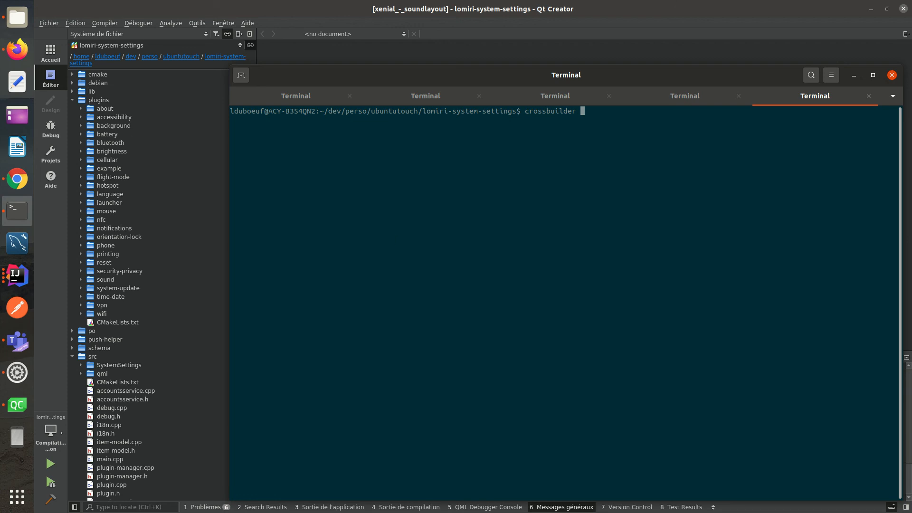